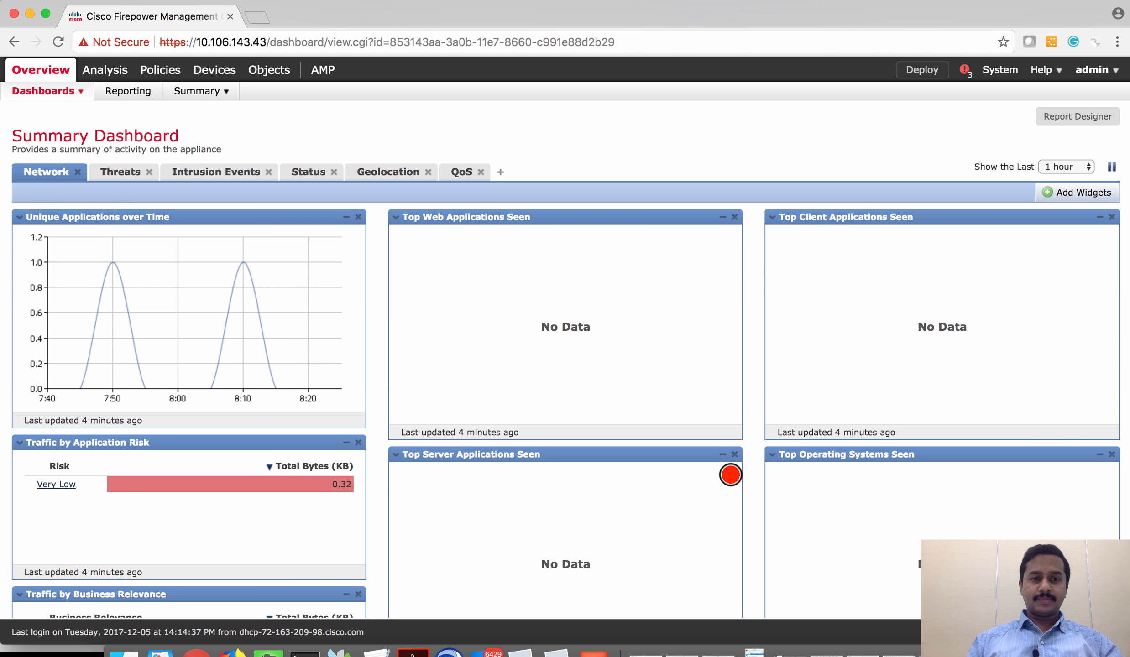
Step: Navigate to the Prefilter policy list under Policies > Access Control
{"action": "left_click", "coordinate": [160, 69]}
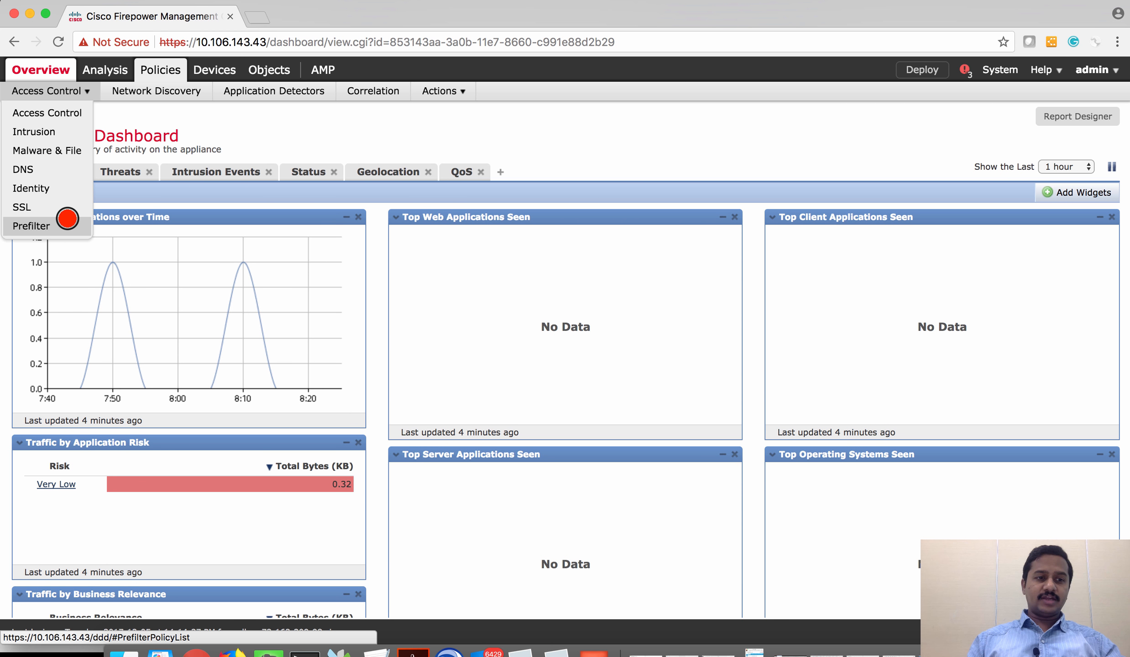
{"action": "left_click", "coordinate": [30, 225]}
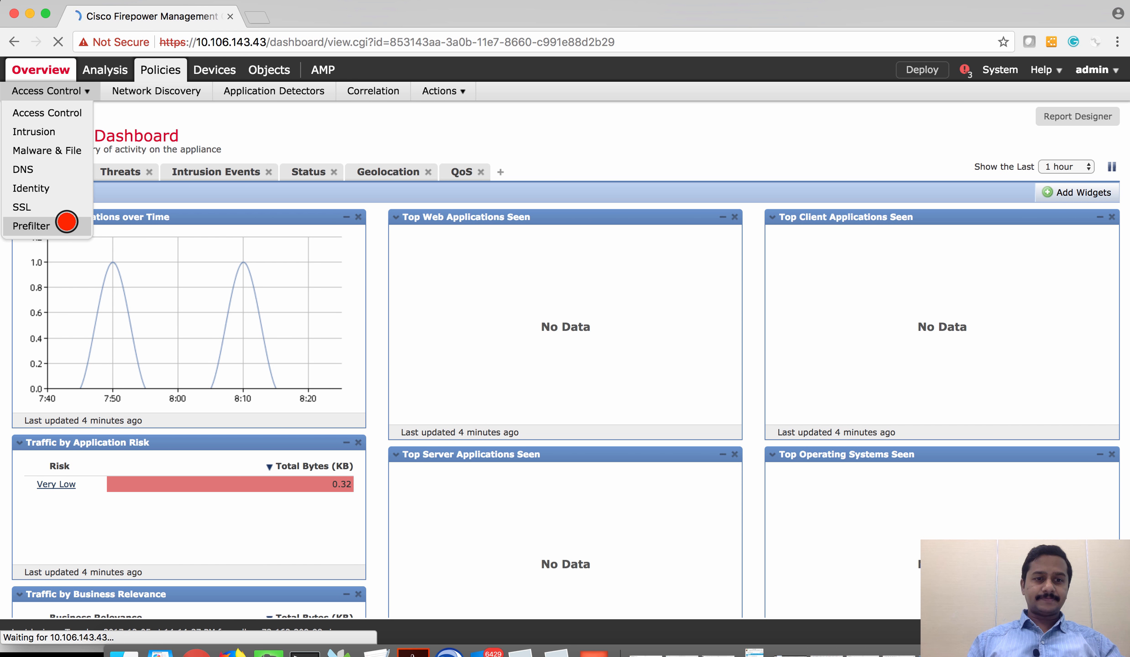
{"action": "left_click", "coordinate": [30, 226]}
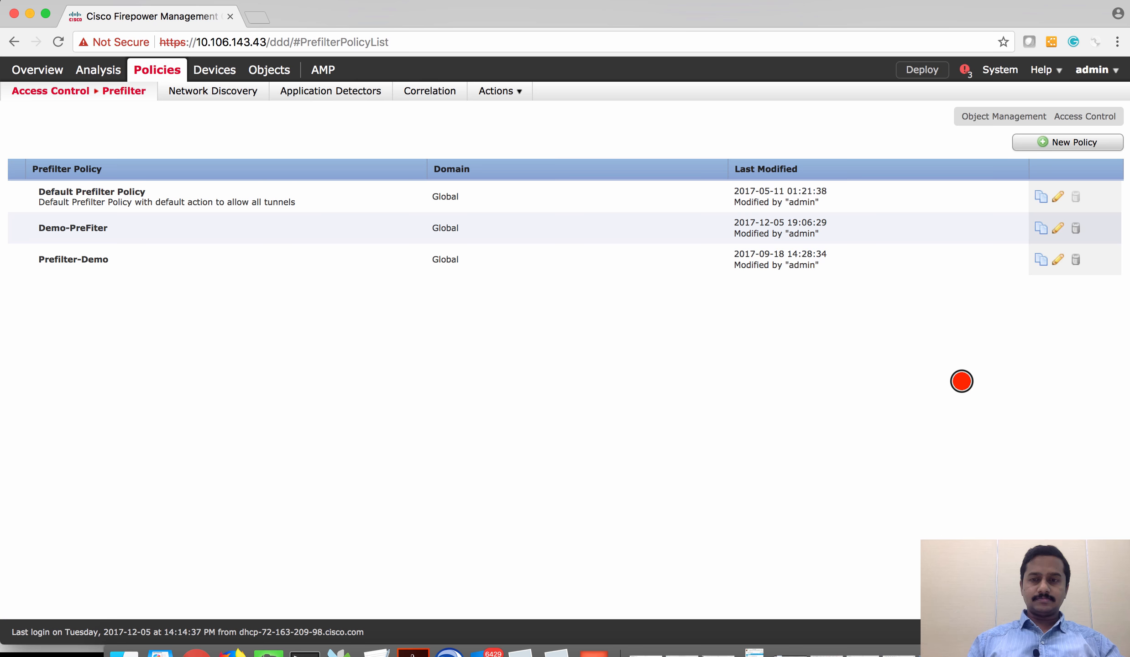
Step: Create a new prefilter policy named Demo-Prefilter and save it
{"action": "left_click", "coordinate": [1068, 142]}
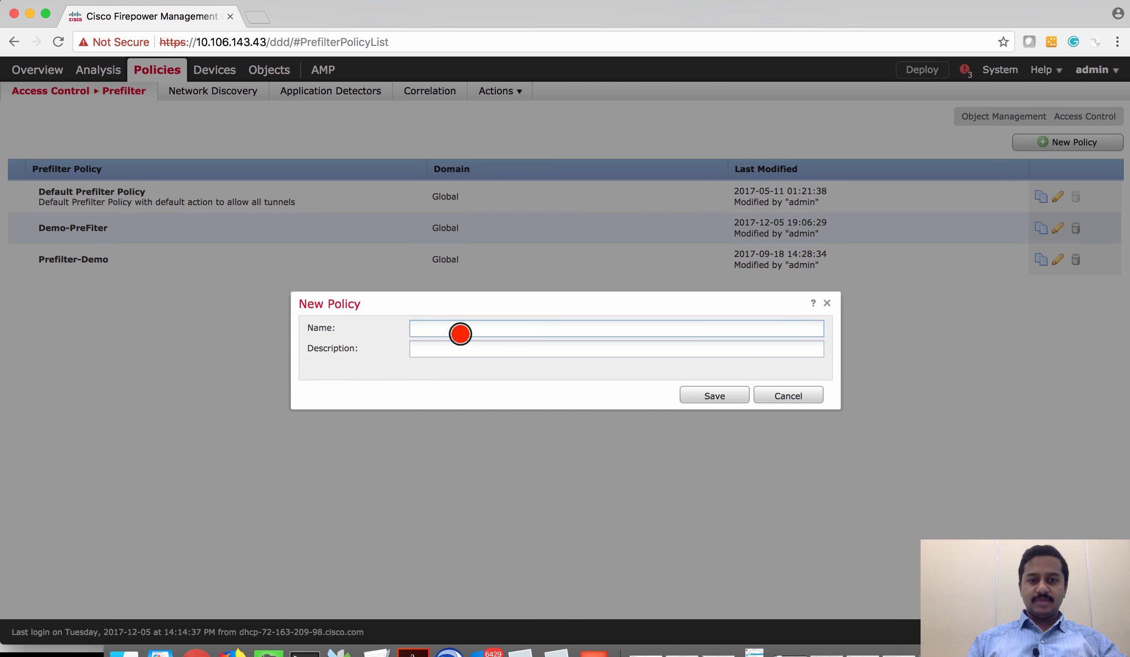
{"action": "type", "text": "Demo-Prefilter"}
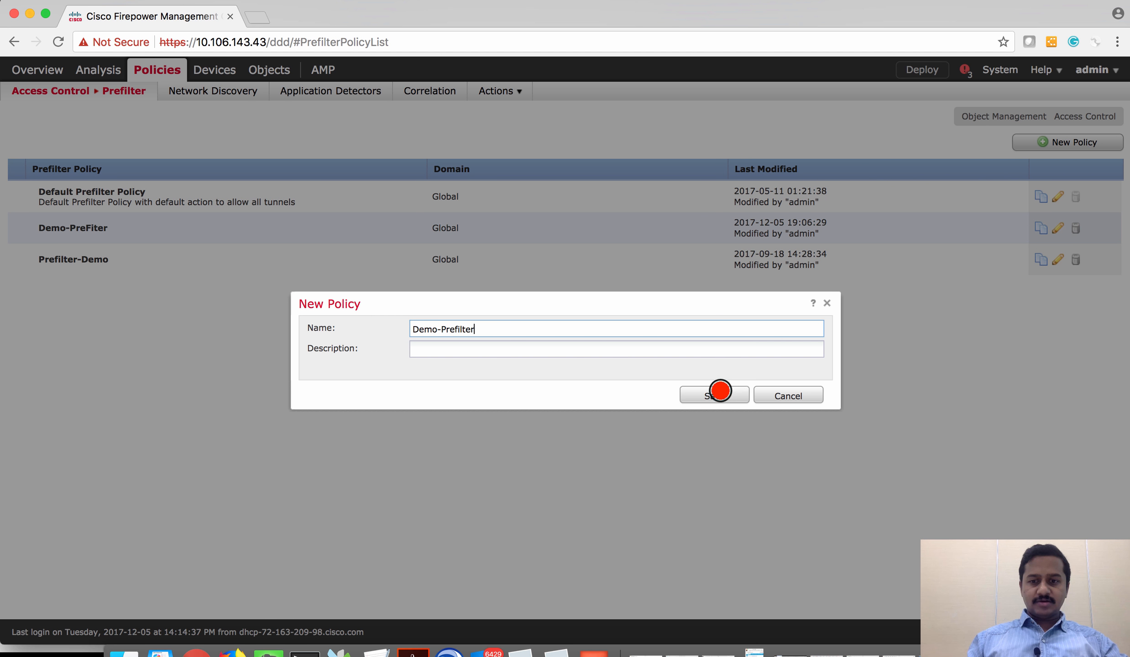
{"action": "left_click", "coordinate": [714, 394]}
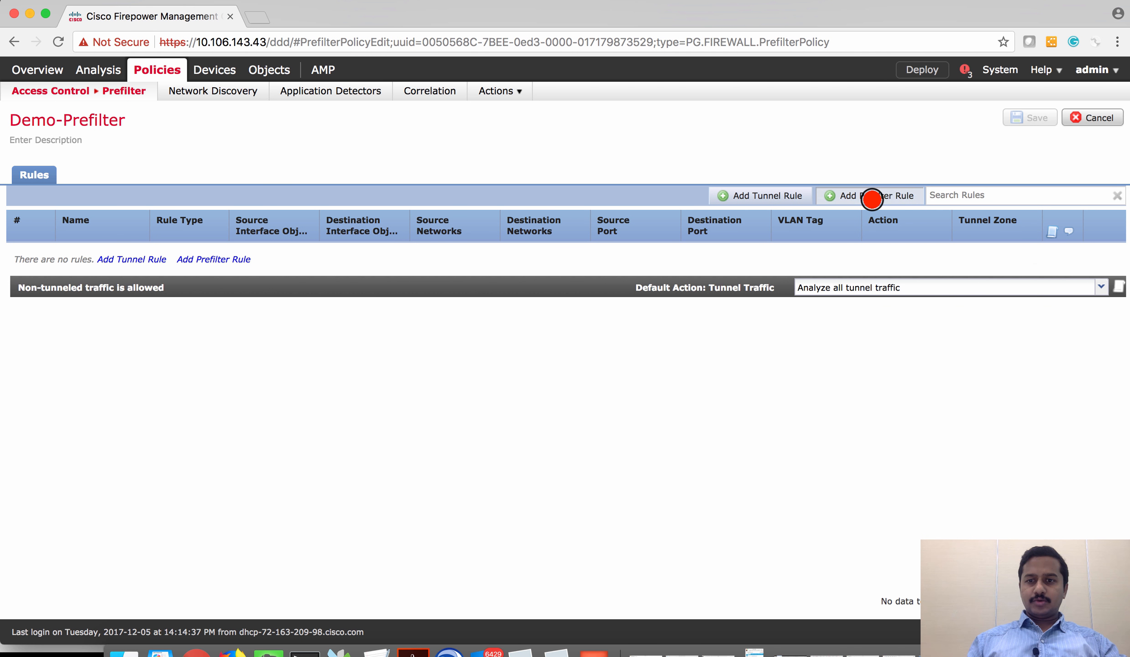
Step: Add prefilter rule Server-back with Fastpath action, source Inside-R2 and destination Outside-R2
{"action": "left_click", "coordinate": [873, 195]}
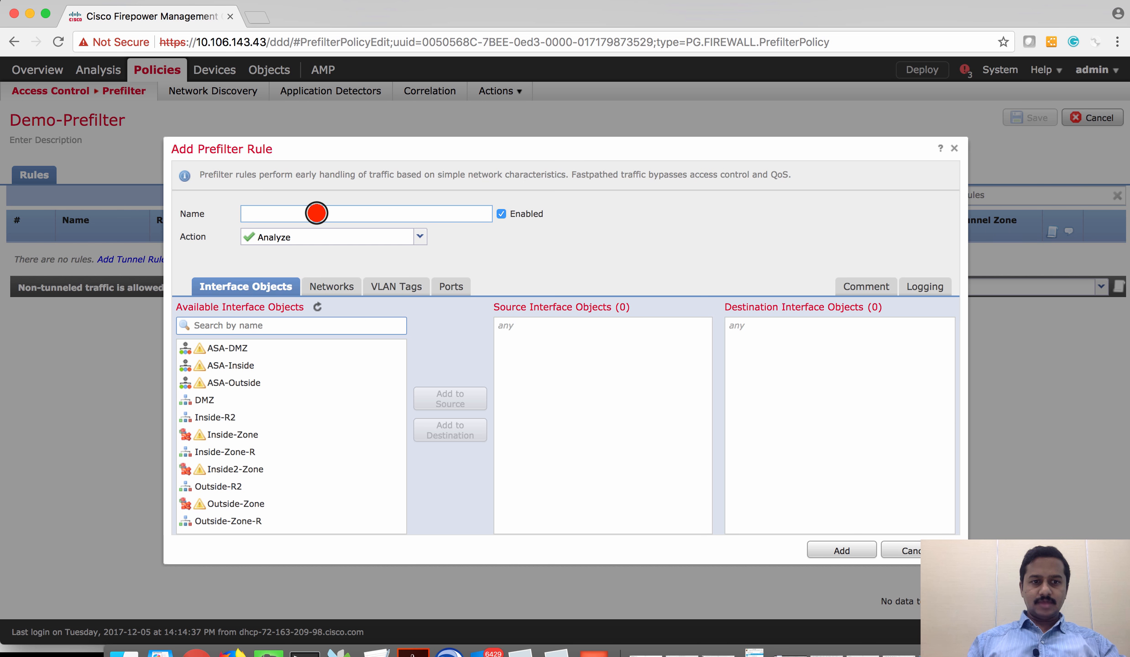
{"action": "type", "text": "s"}
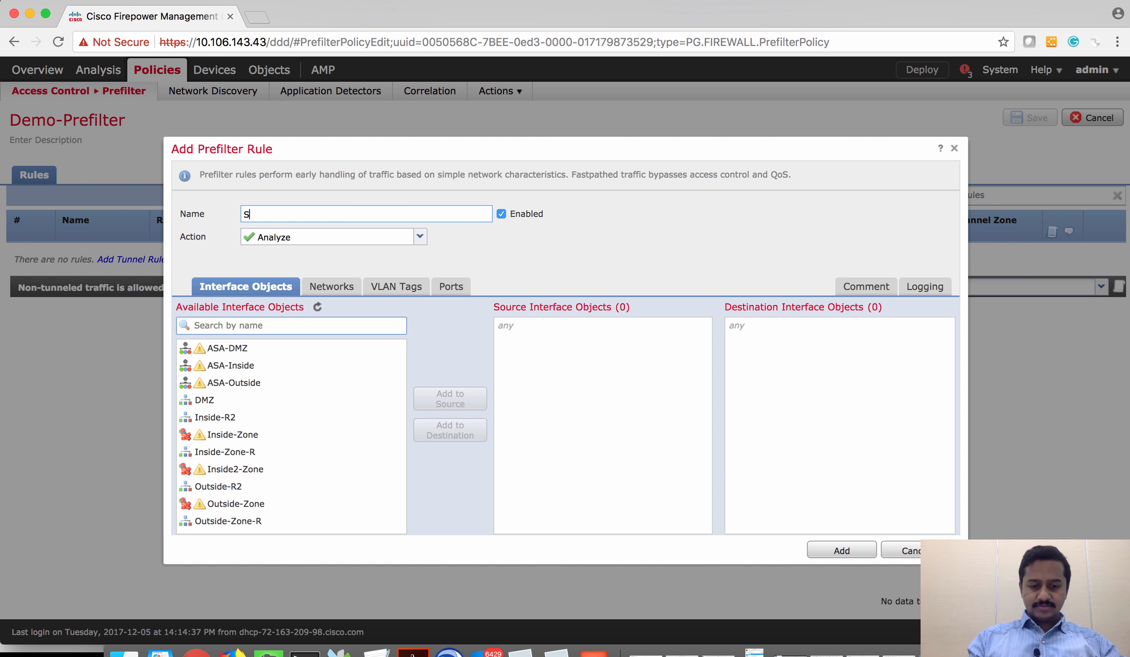
{"action": "type", "text": "erver-back"}
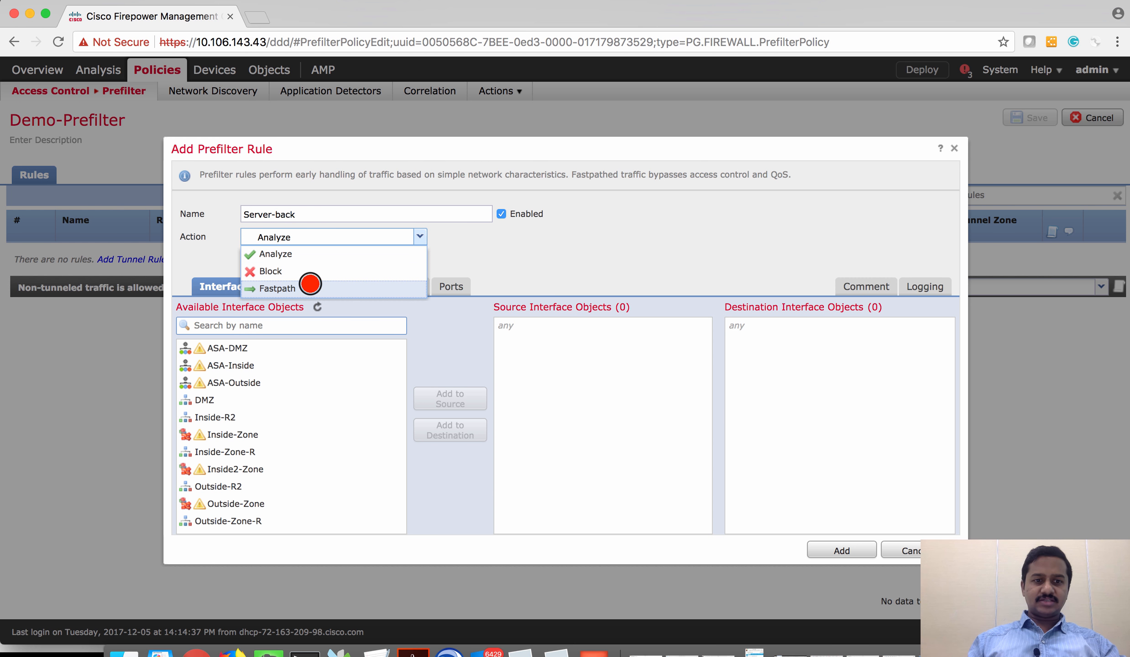
{"action": "left_click", "coordinate": [281, 289]}
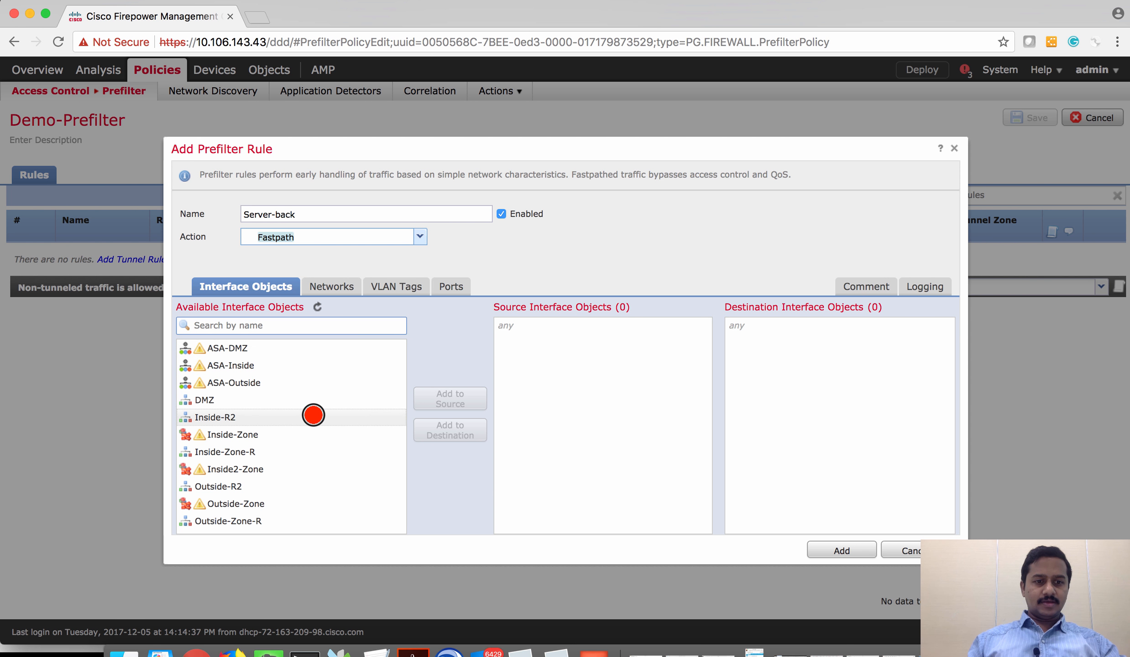
{"action": "left_click", "coordinate": [450, 400]}
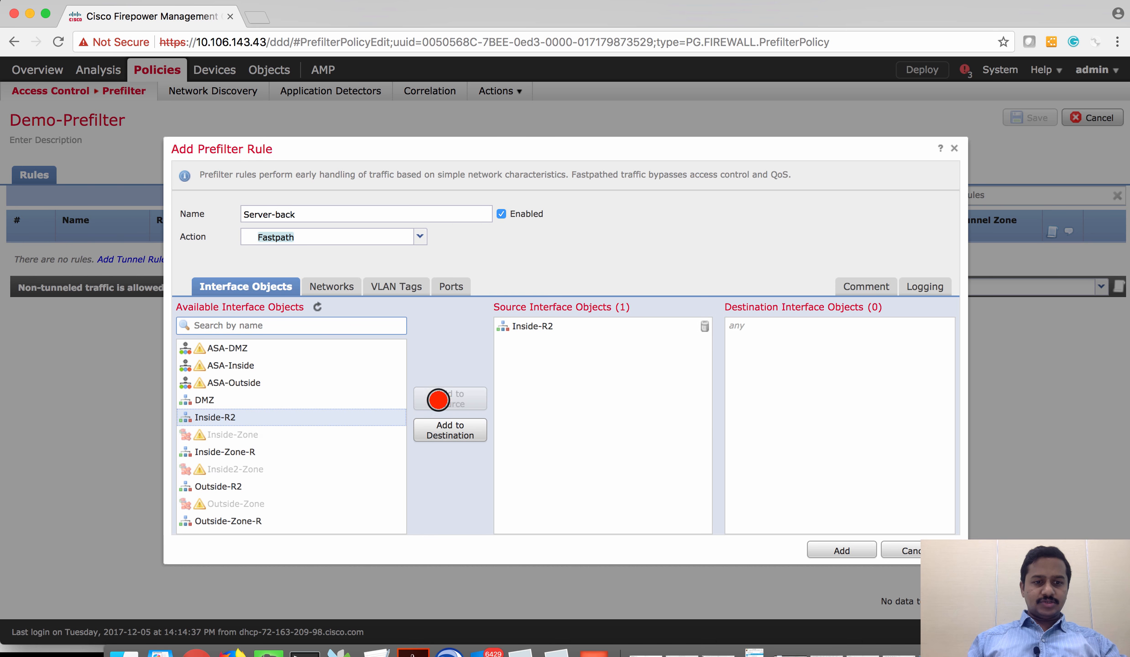
{"action": "mouse_move", "coordinate": [332, 486]}
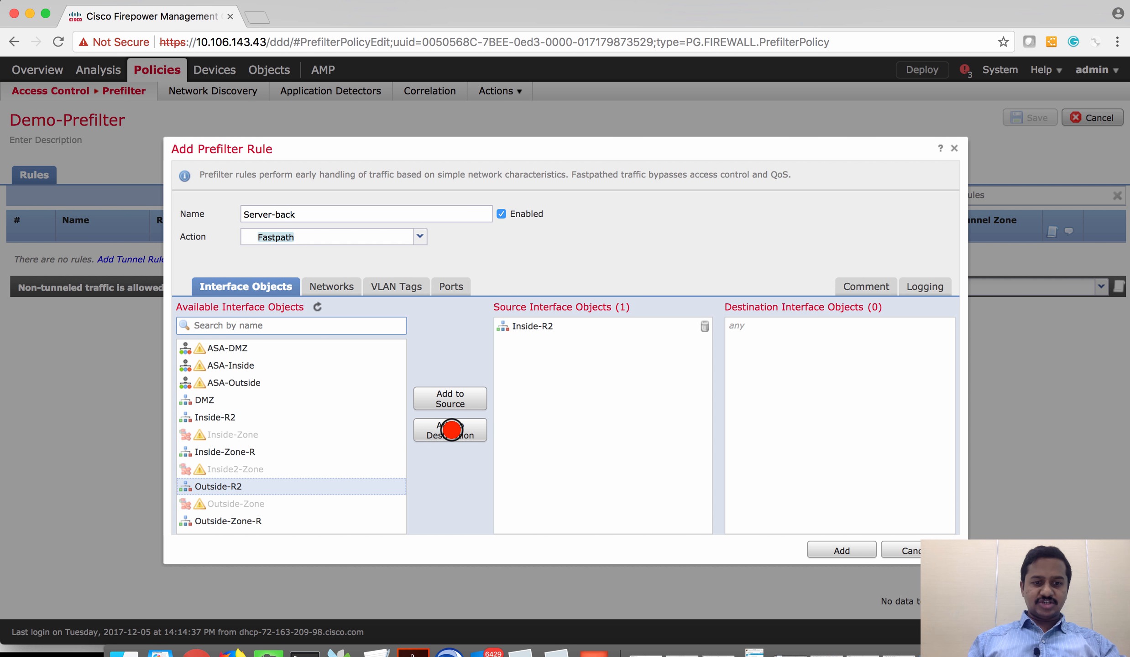
{"action": "left_click", "coordinate": [449, 430]}
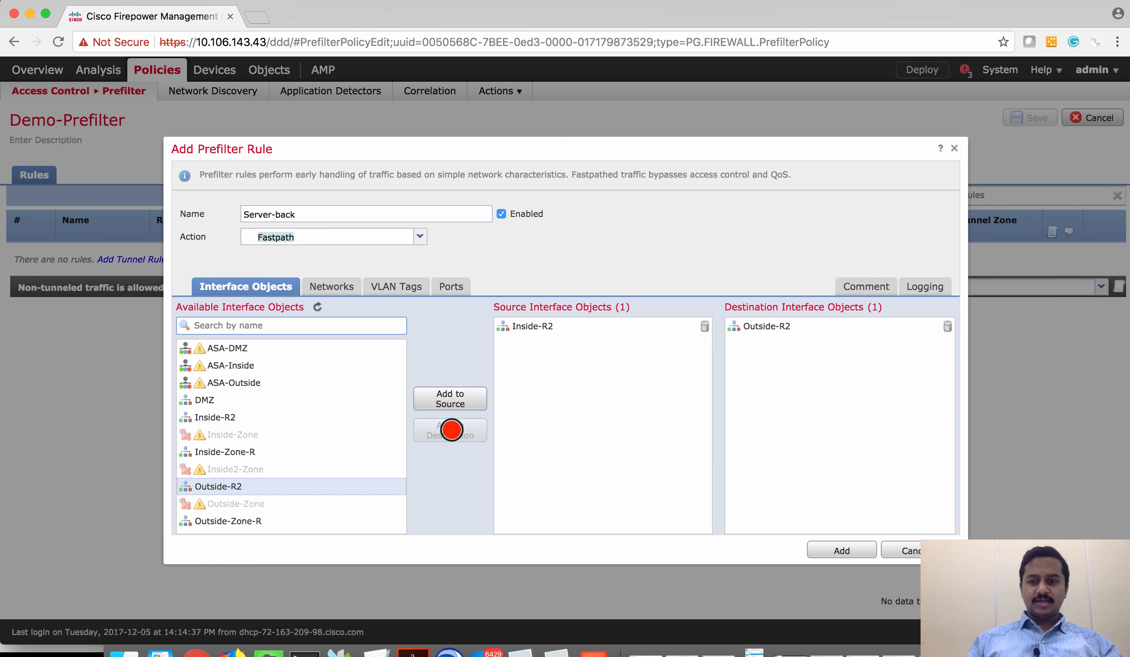
Step: Set the rule's source network to Inside-Host and destination network to Outside-Host
{"action": "left_click", "coordinate": [324, 286]}
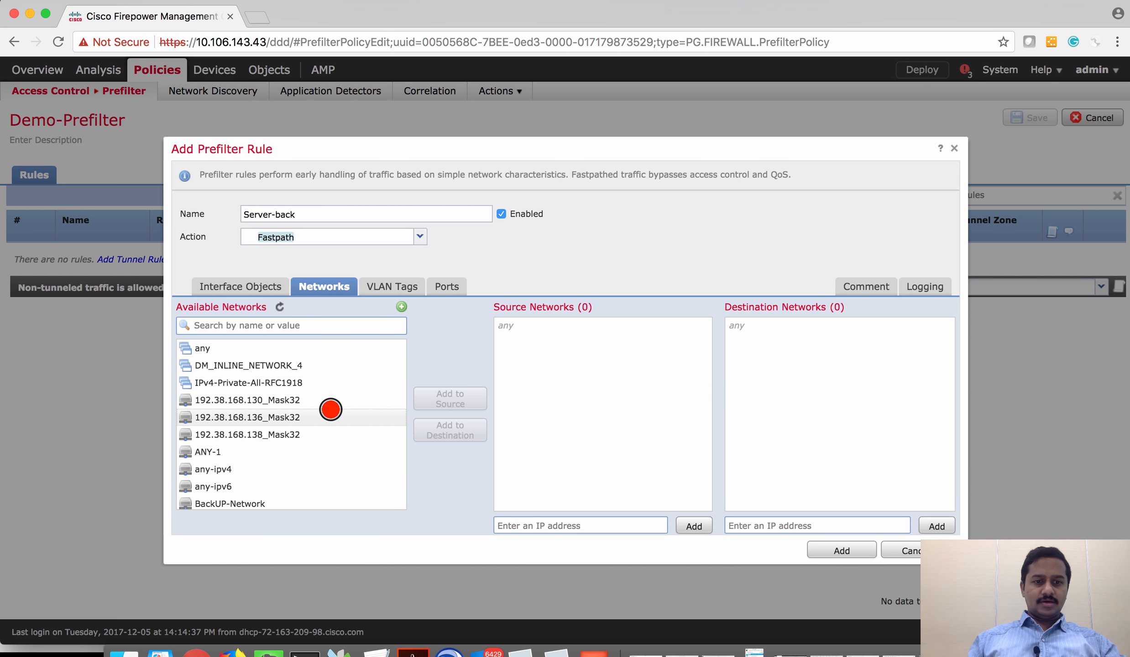
{"action": "scroll", "scroll_direction": "down", "scroll_amount": 3}
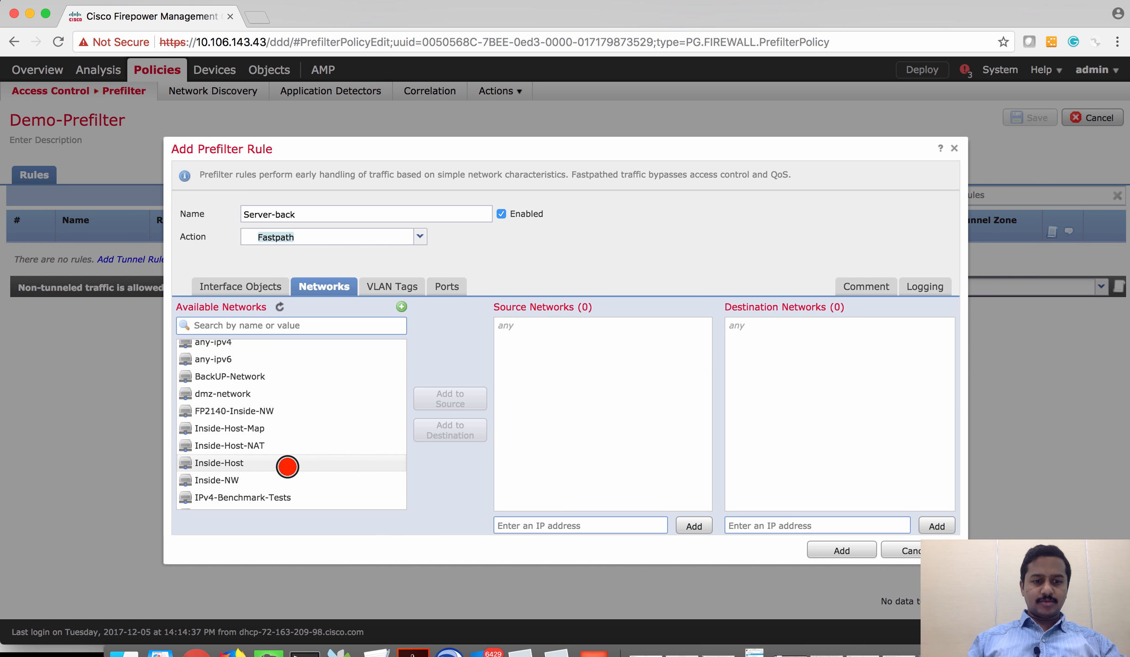
{"action": "left_click", "coordinate": [219, 463]}
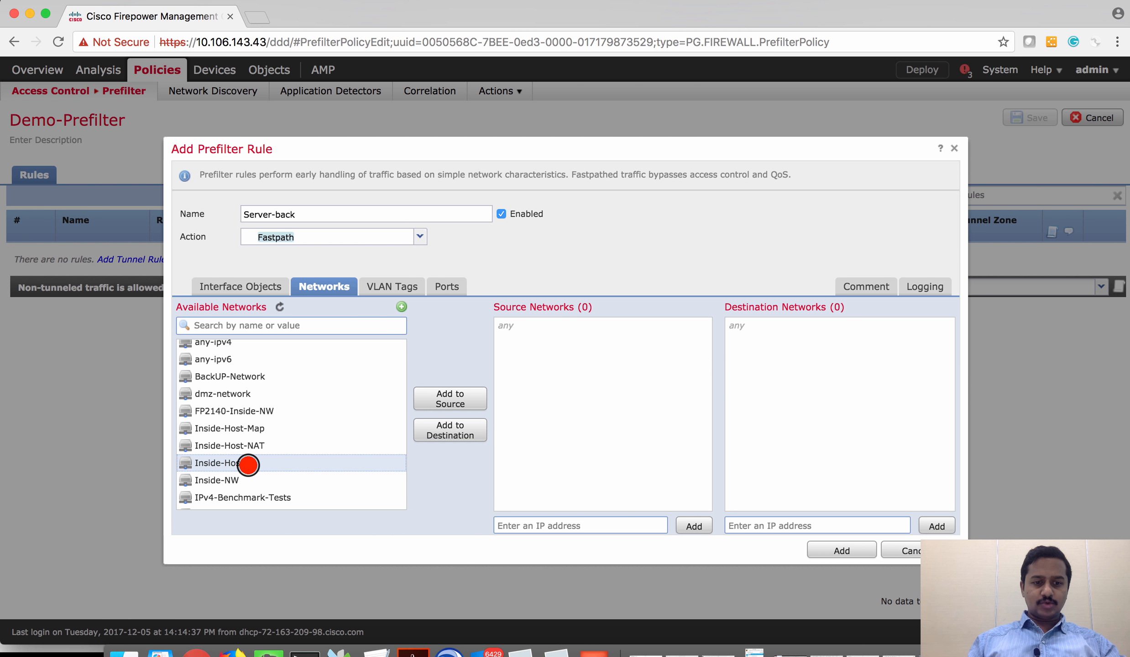
{"action": "mouse_move", "coordinate": [267, 460]}
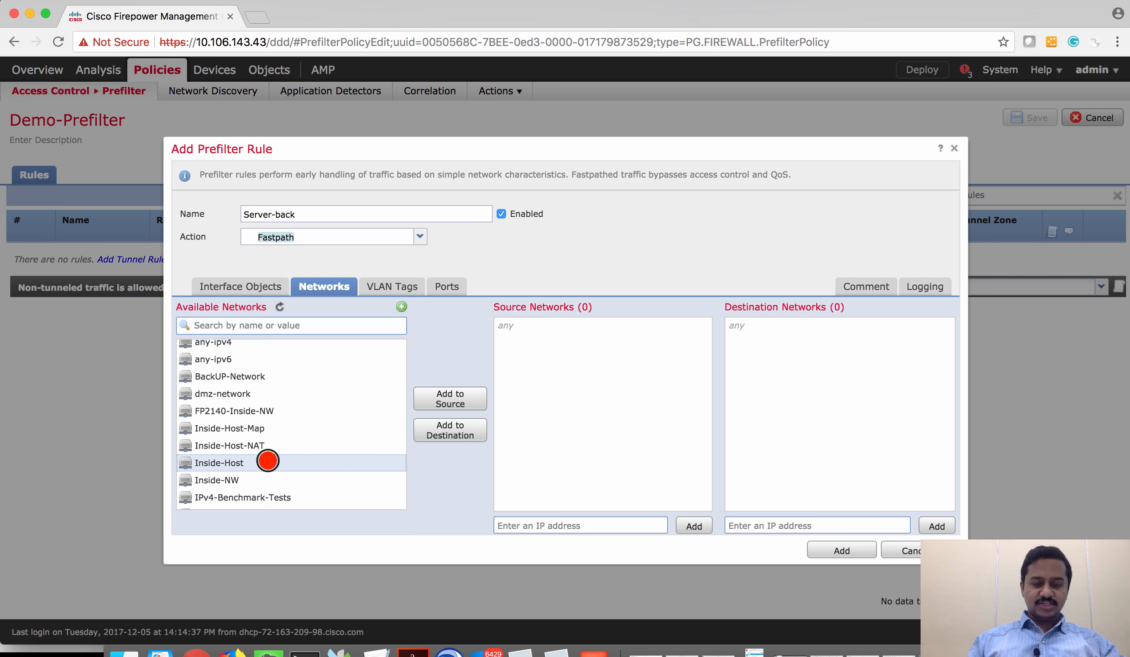
{"action": "mouse_move", "coordinate": [244, 462]}
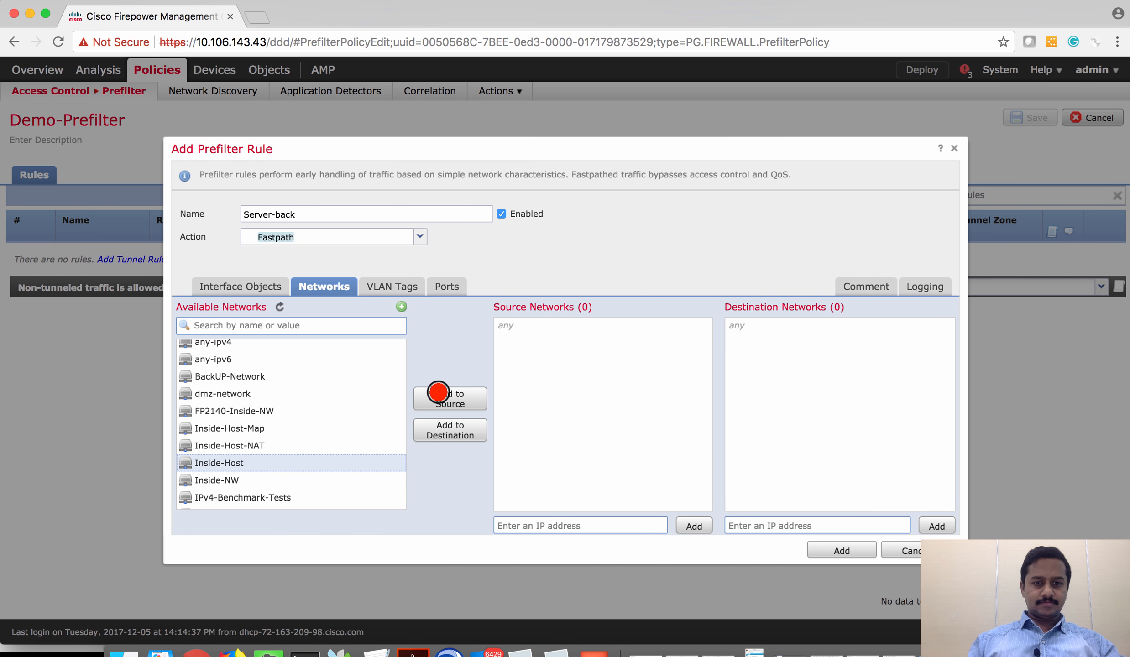
{"action": "left_click", "coordinate": [450, 399]}
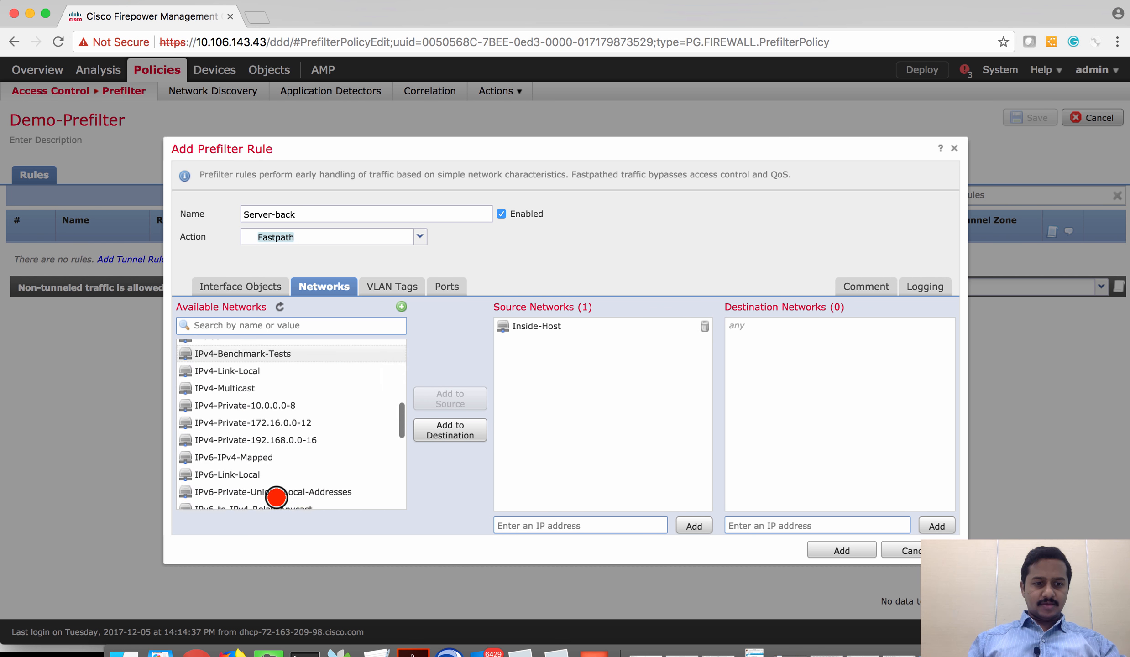
{"action": "scroll", "scroll_direction": "down", "scroll_amount": 3}
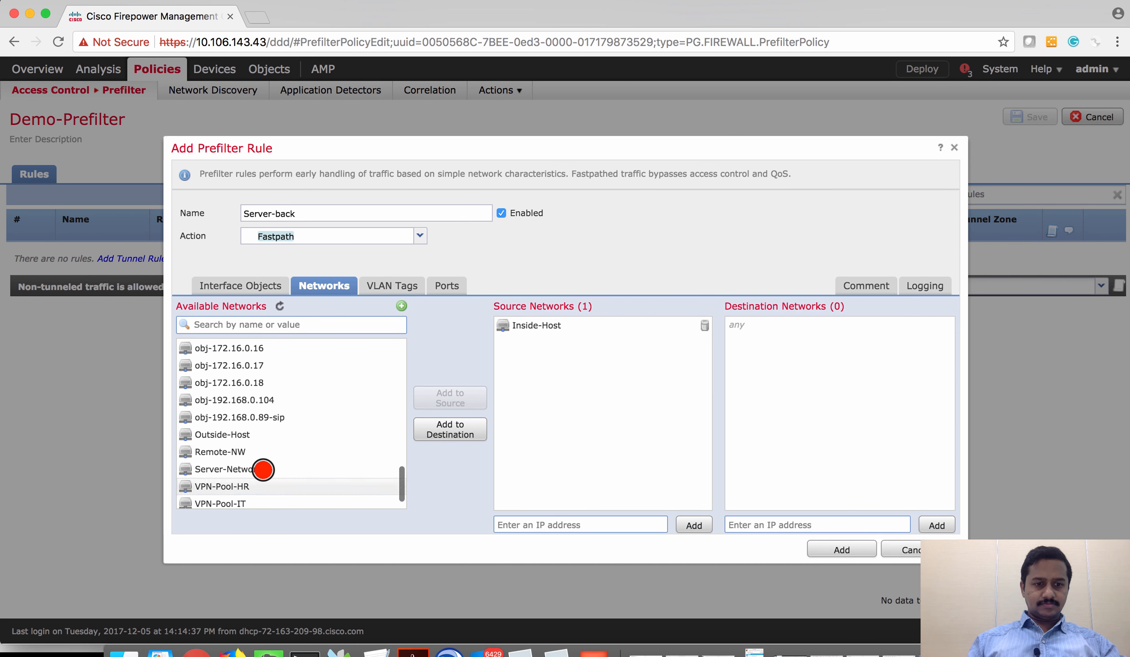
{"action": "left_click", "coordinate": [449, 430]}
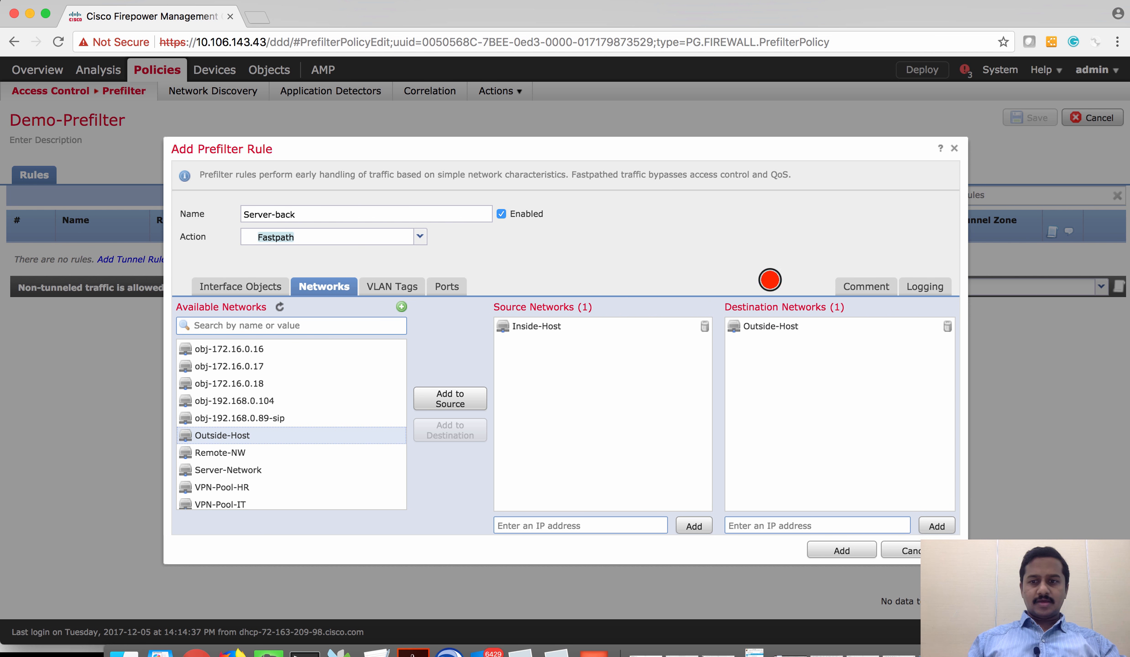
{"action": "left_click", "coordinate": [923, 286]}
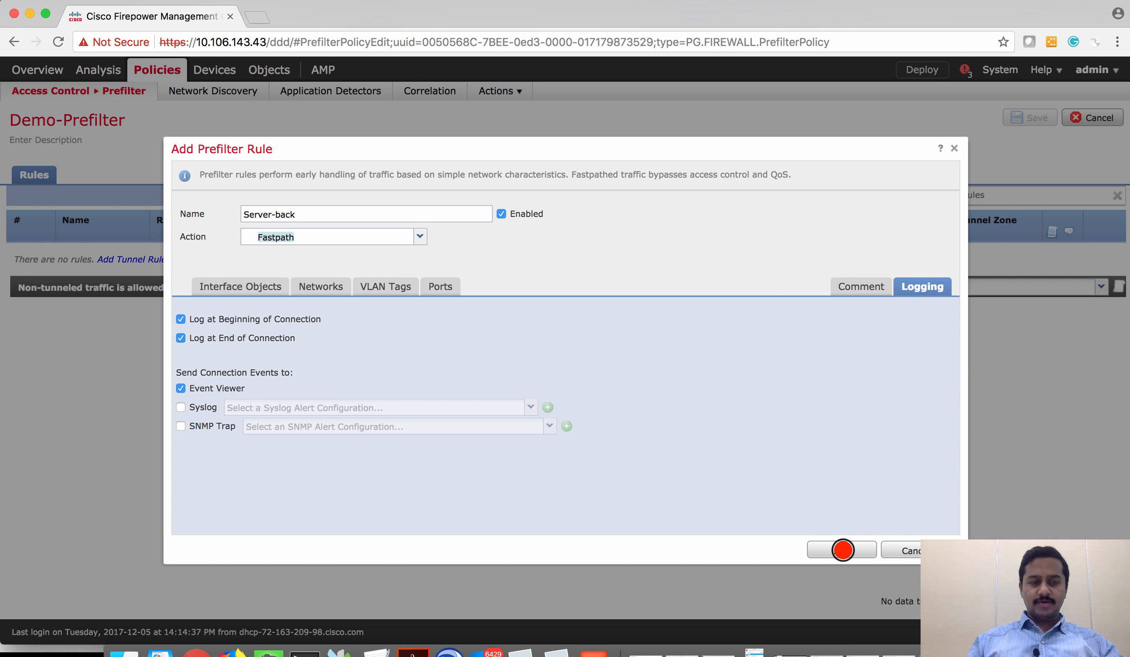
Step: Add the finished Server-back rule to the Demo-Prefilter policy
{"action": "left_click", "coordinate": [839, 550]}
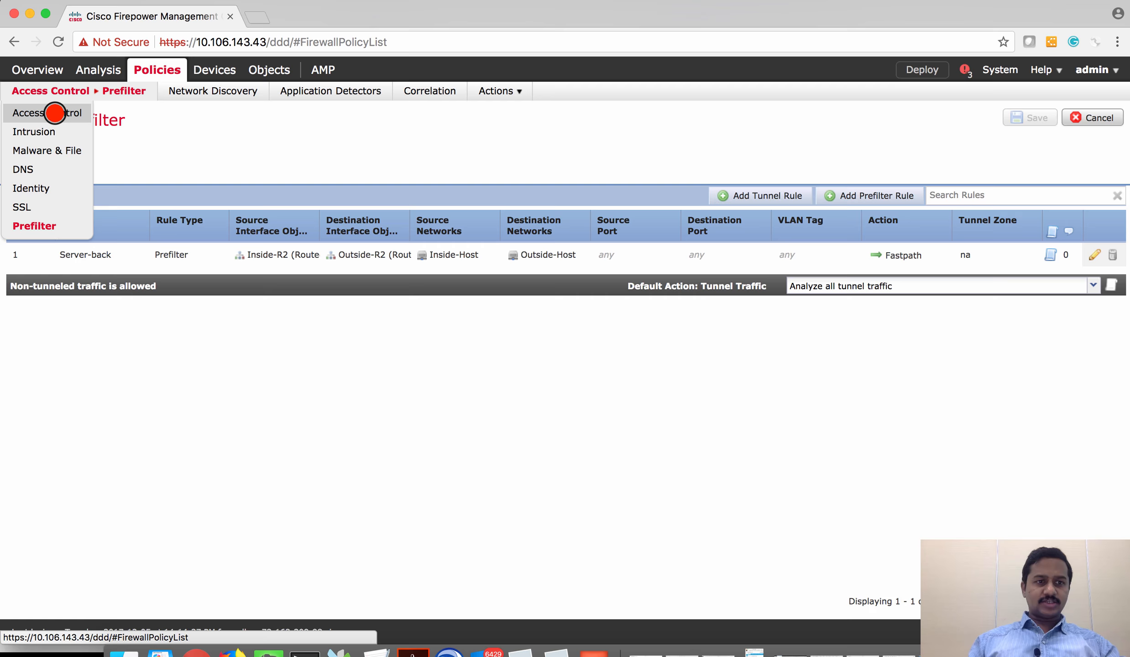
Step: Assign Demo-PreFiter as AC-Policy's prefilter policy in Advanced settings and save
{"action": "left_click", "coordinate": [41, 113]}
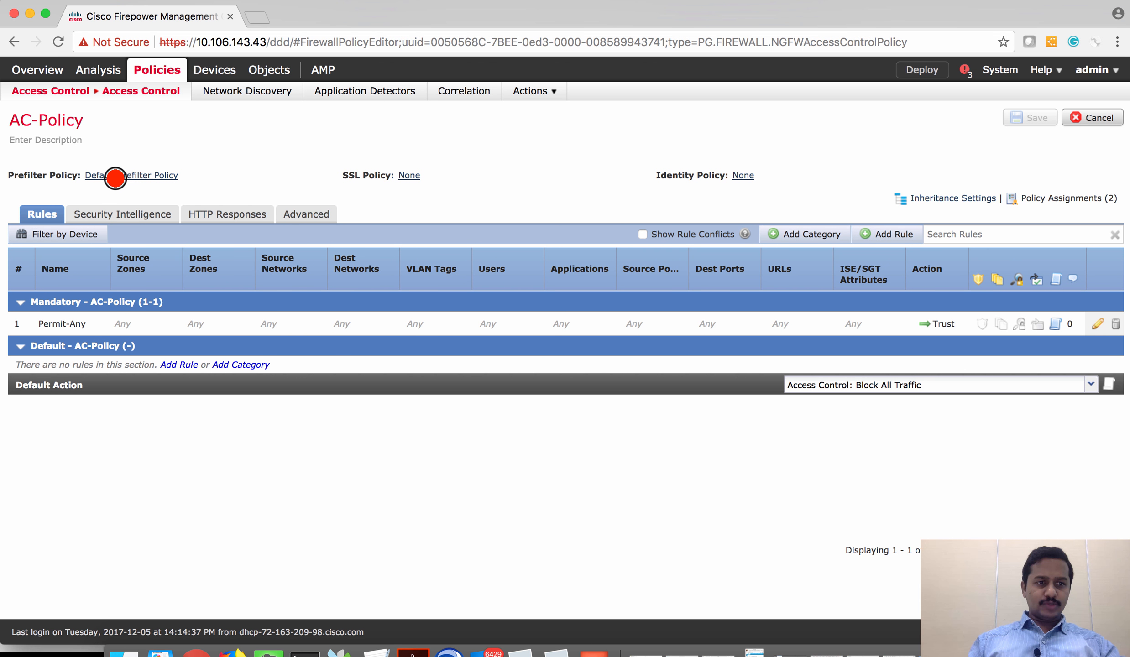
{"action": "mouse_move", "coordinate": [131, 175]}
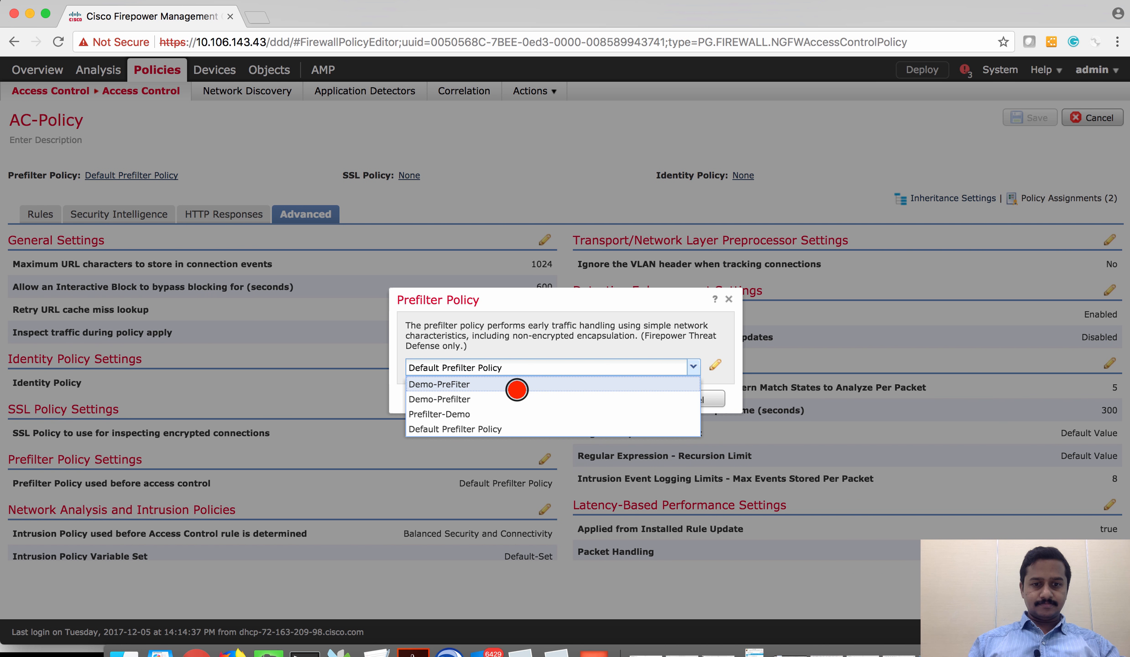
{"action": "left_click", "coordinate": [440, 385]}
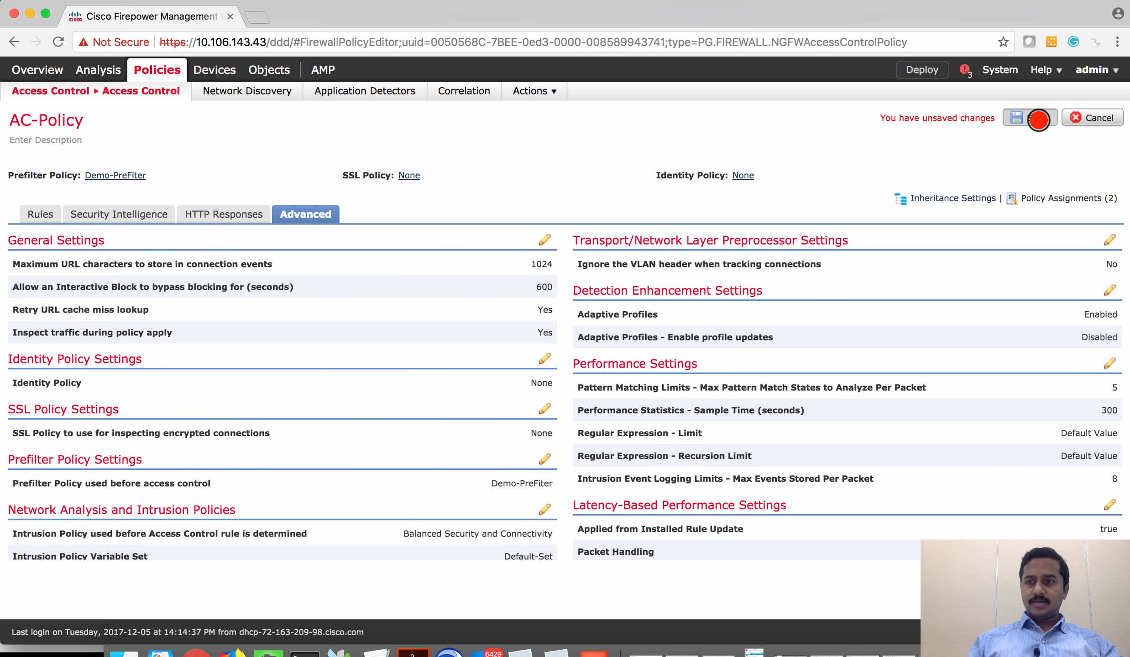
{"action": "left_click", "coordinate": [1037, 118]}
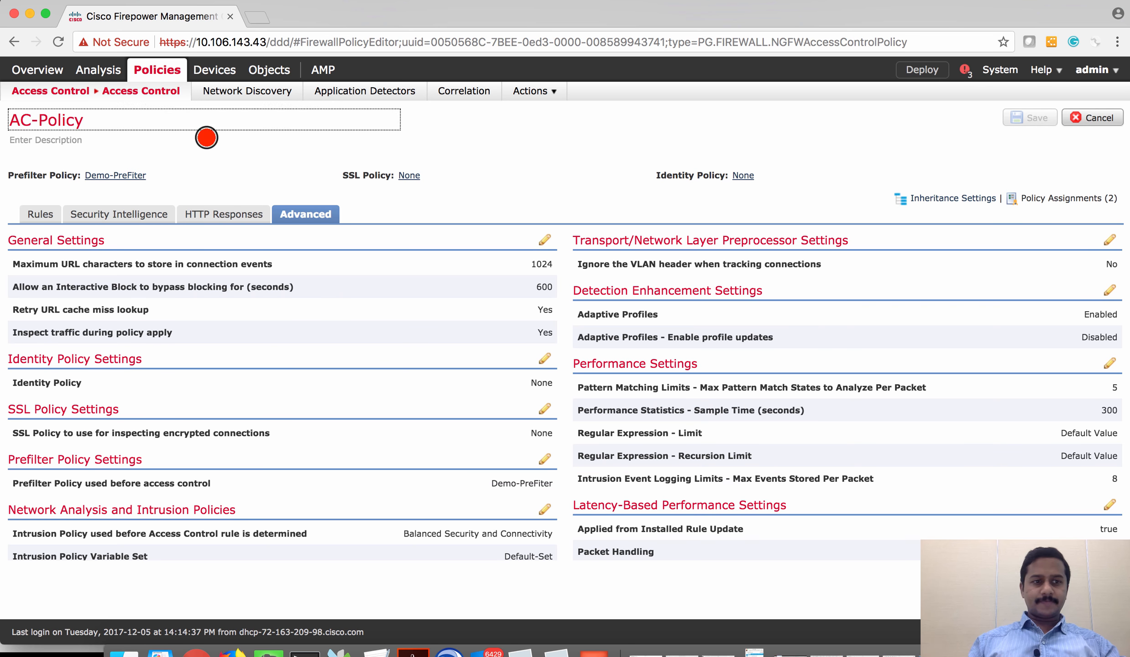
Step: Rename the Permit-Any rule to Block with a Block action and save the rule
{"action": "left_click", "coordinate": [40, 213]}
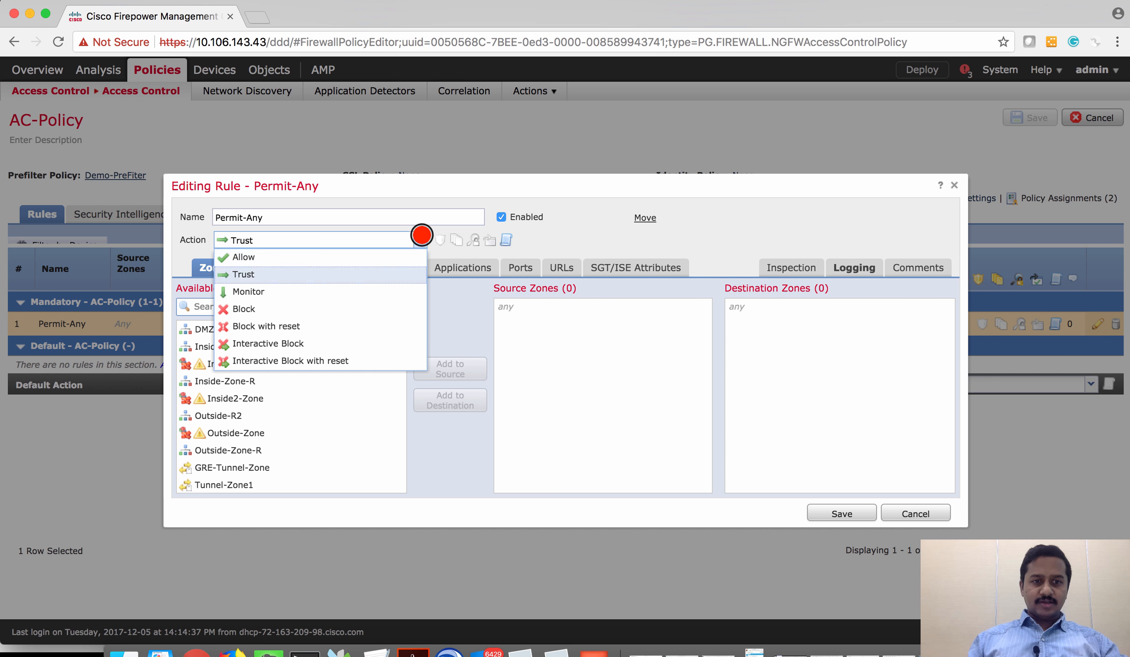
{"action": "left_click", "coordinate": [246, 309]}
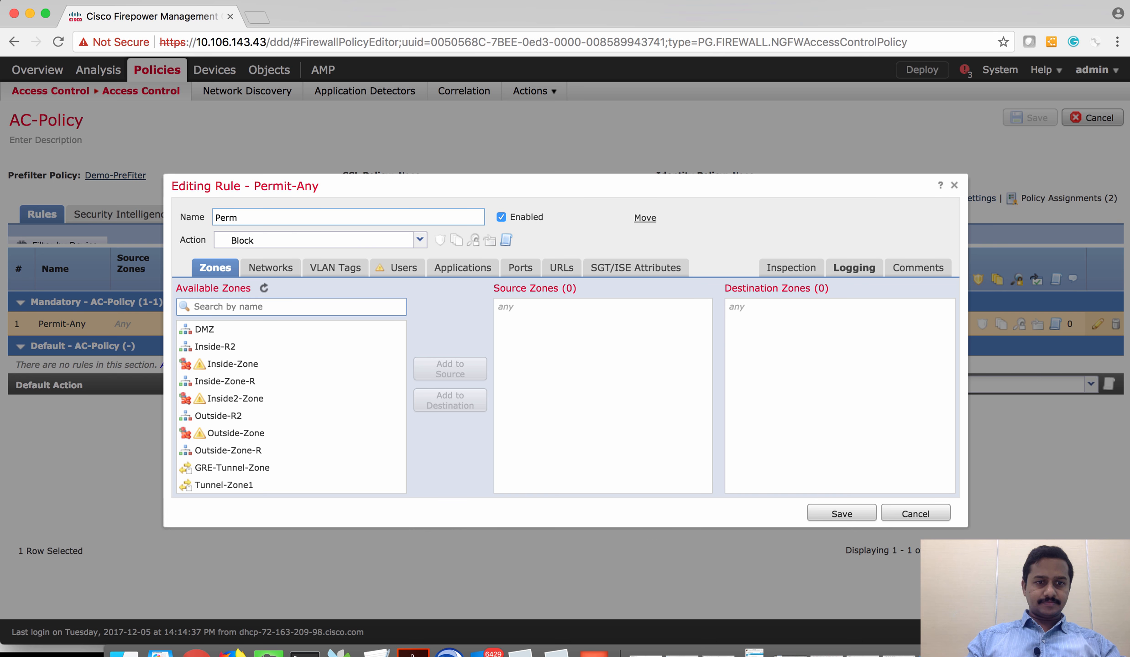
{"action": "type", "text": "Block"}
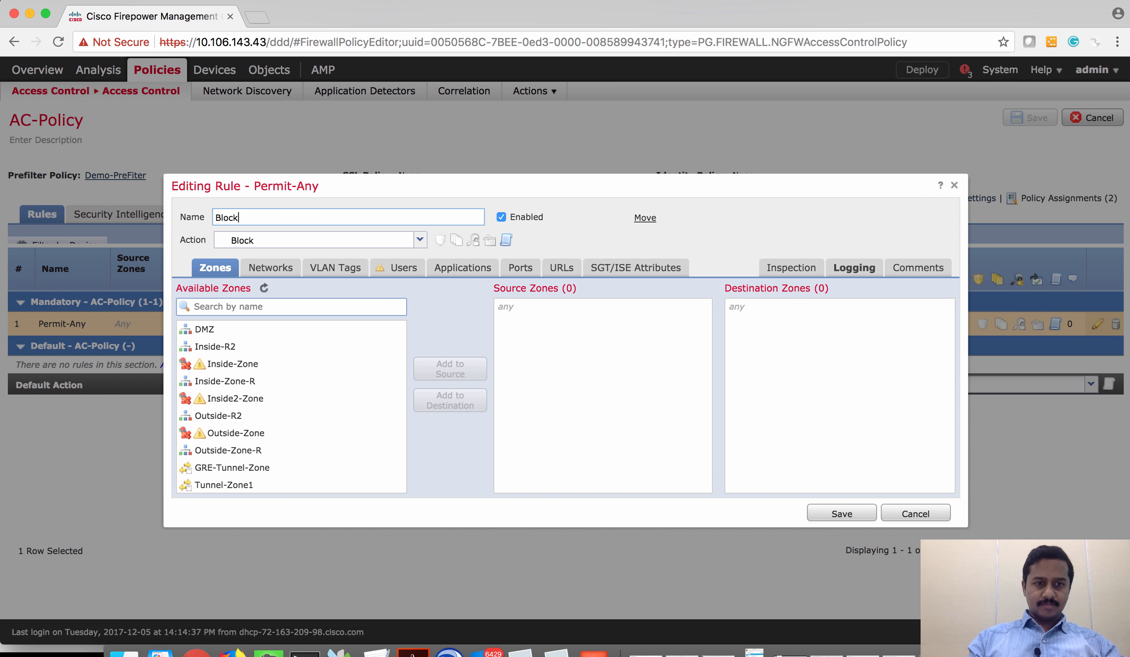
{"action": "left_click", "coordinate": [841, 513]}
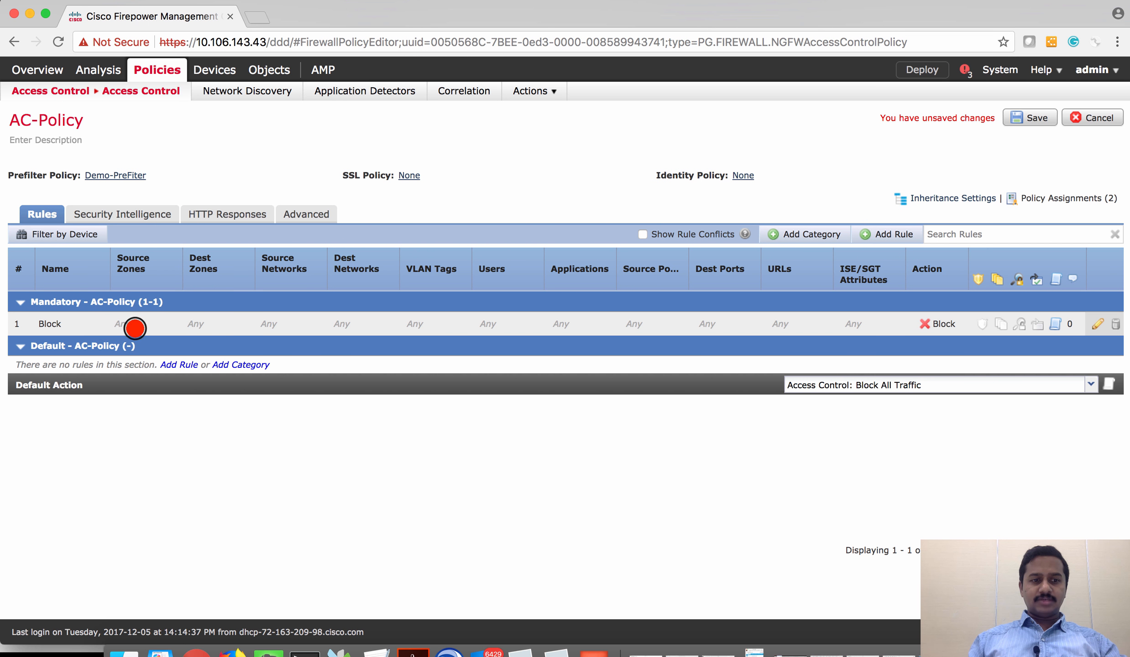
{"action": "left_click", "coordinate": [1044, 70]}
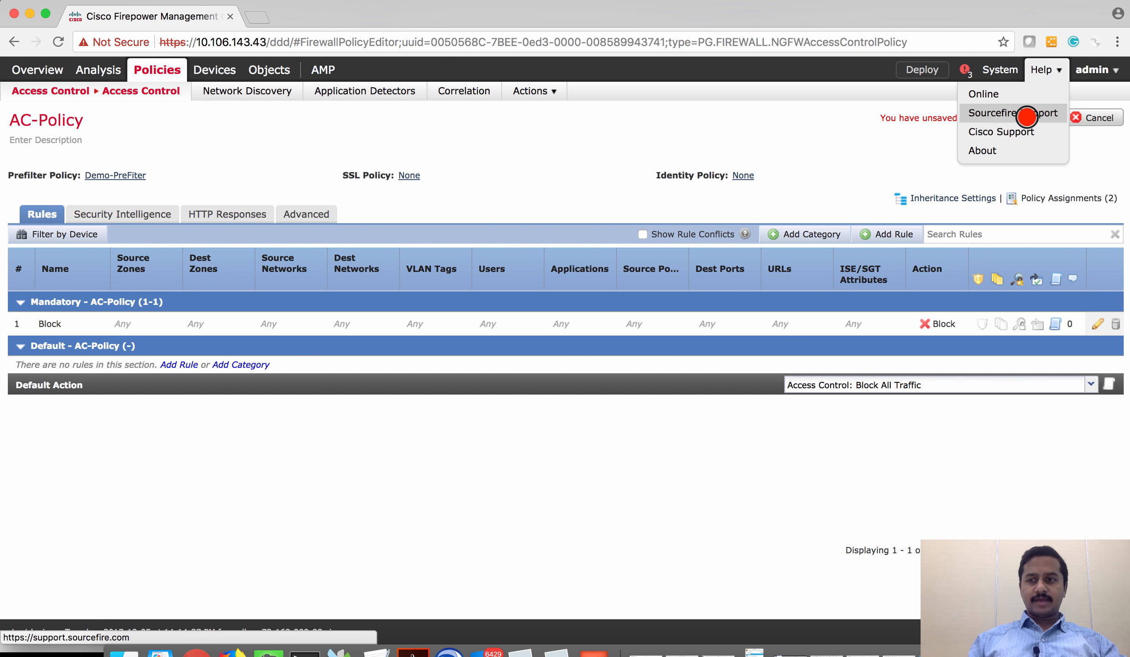
Step: Save AC-Policy and deploy it to the FTD-FP2130 device
{"action": "left_click", "coordinate": [1029, 118]}
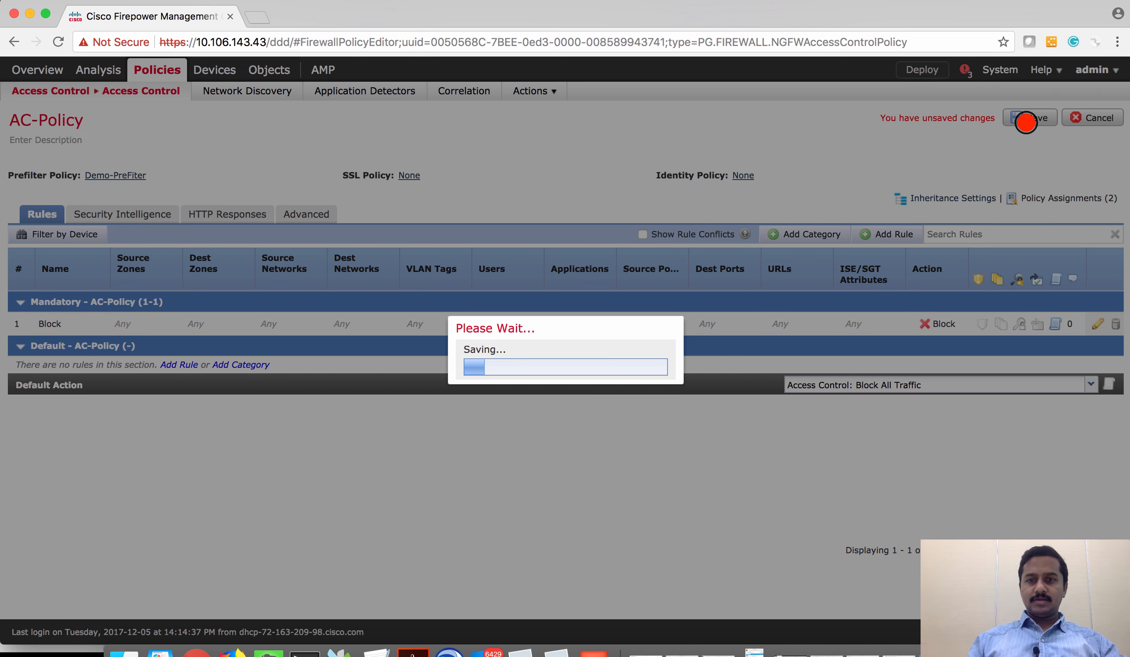
{"action": "left_click", "coordinate": [1029, 118]}
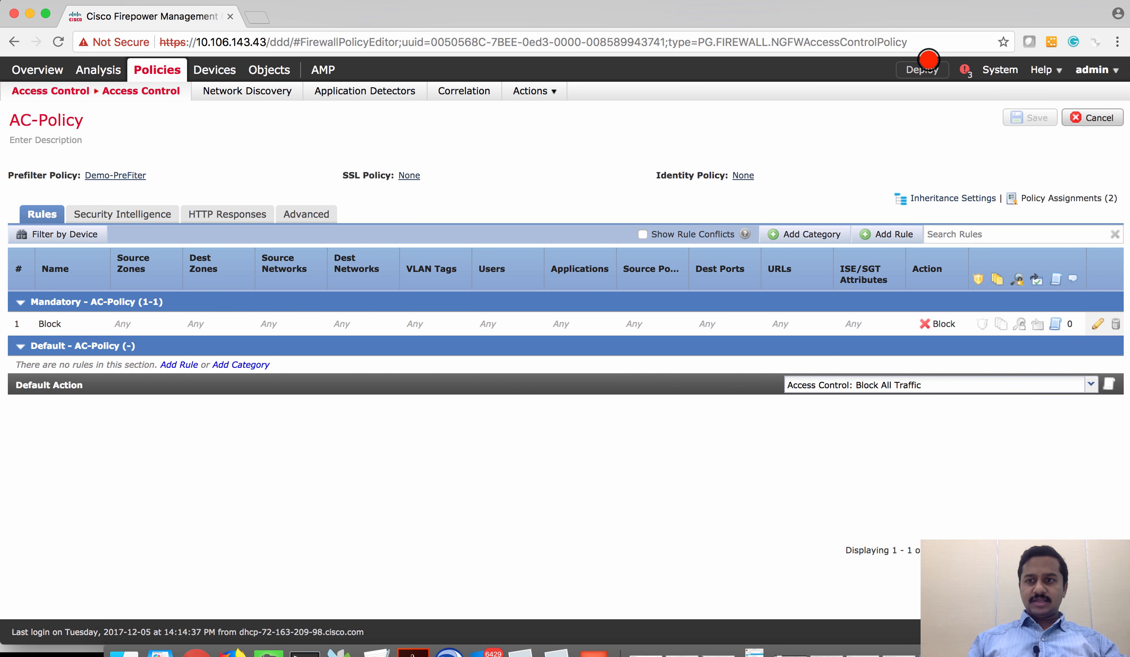
{"action": "left_click", "coordinate": [921, 70]}
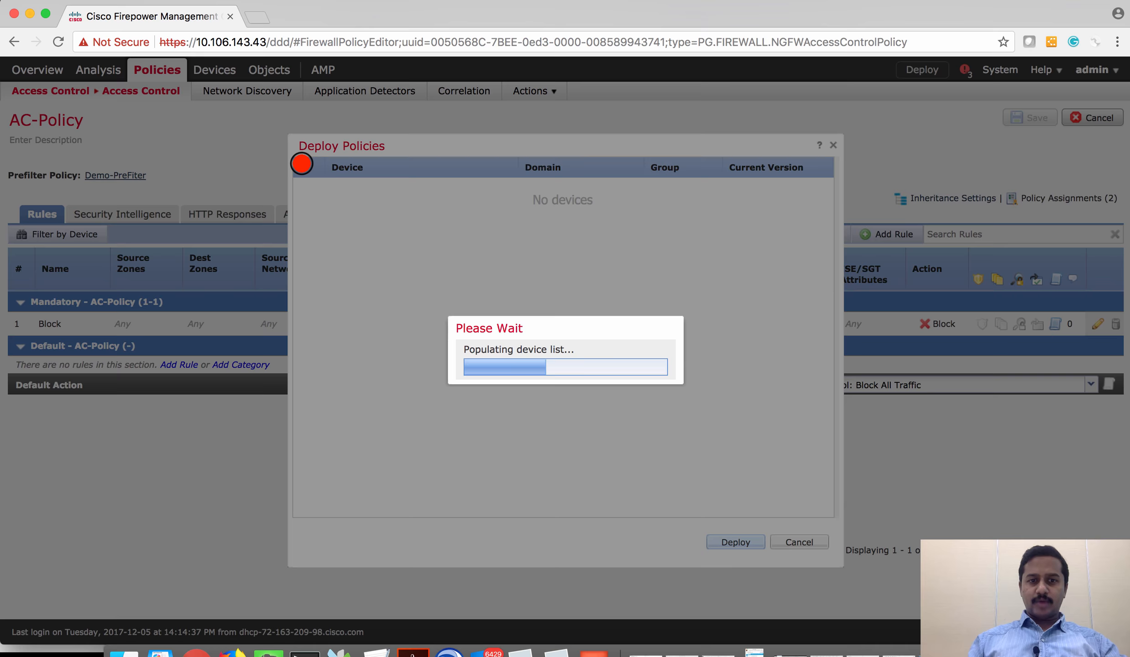
{"action": "left_click", "coordinate": [735, 543]}
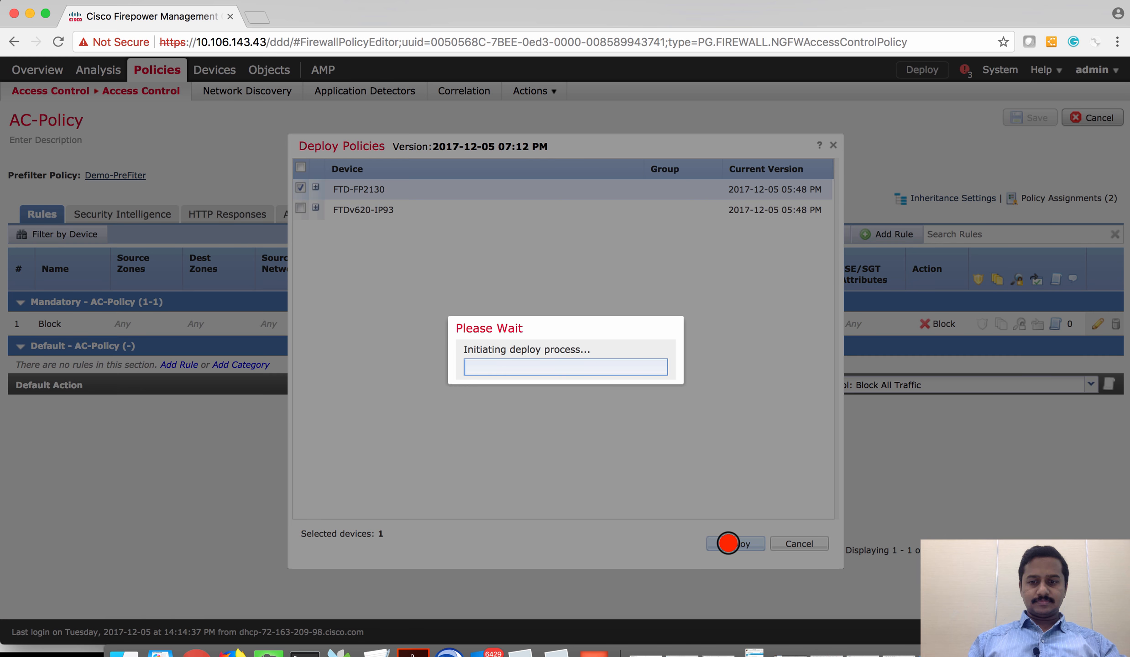
{"action": "left_click", "coordinate": [731, 544]}
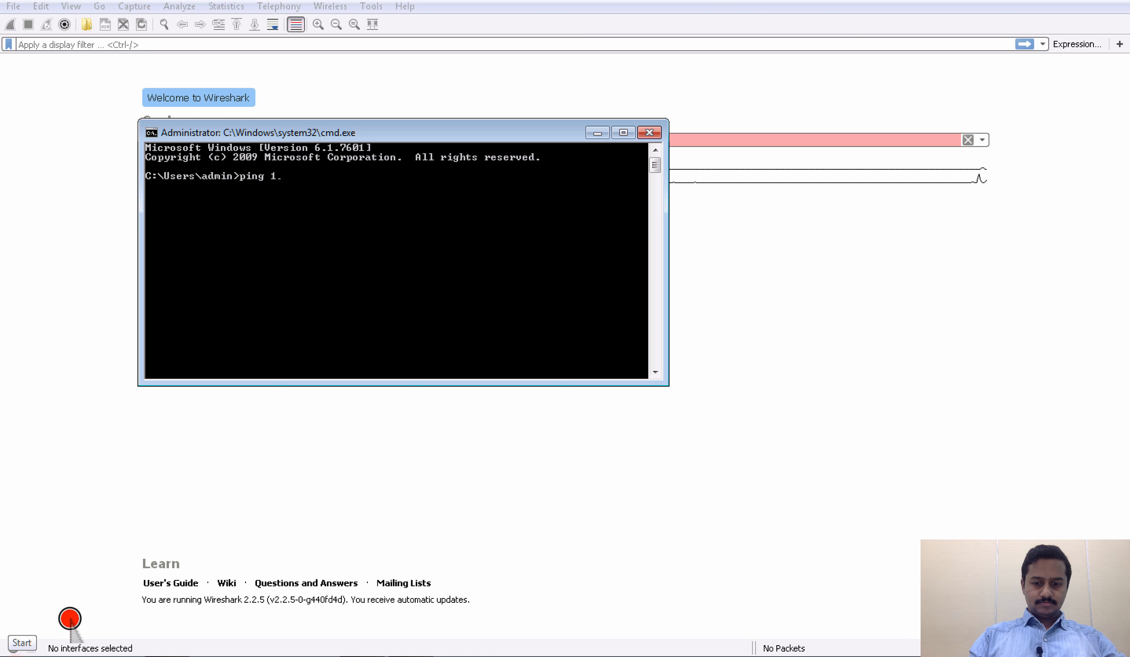
Step: Ping 192.168.10.1x from the command prompt to generate test traffic
{"action": "type", "text": "92.168.10.1"}
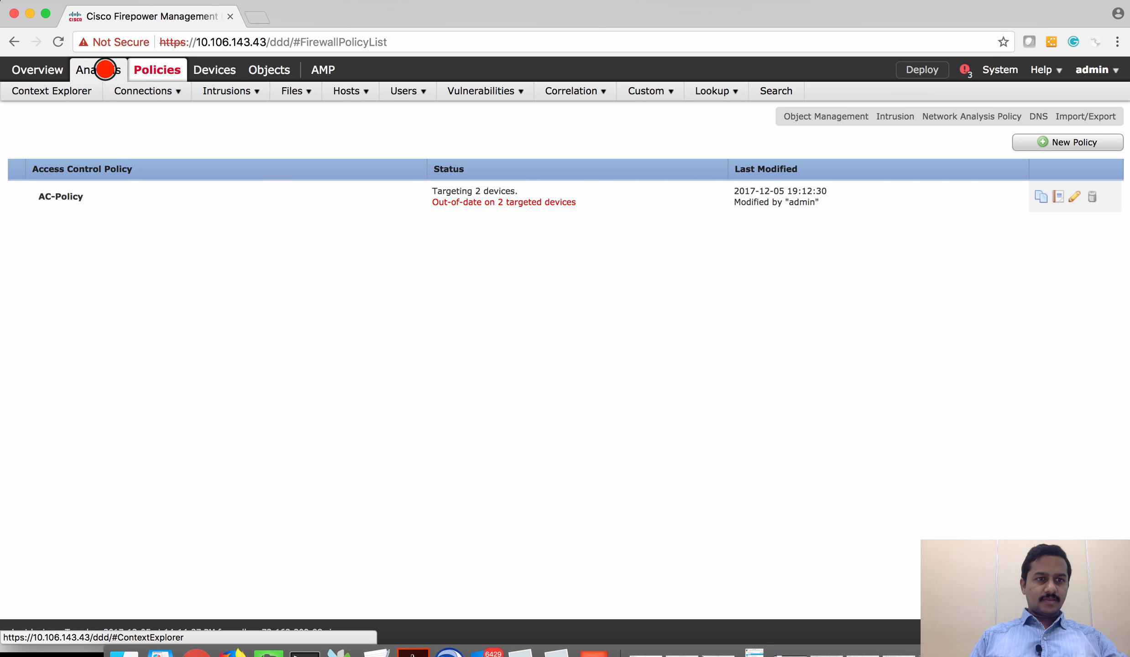
Step: Review Fastpath ICMP connection events from 172.16.10.10 to 192.168.10.10, including the Device column, and refresh
{"action": "left_click", "coordinate": [146, 91]}
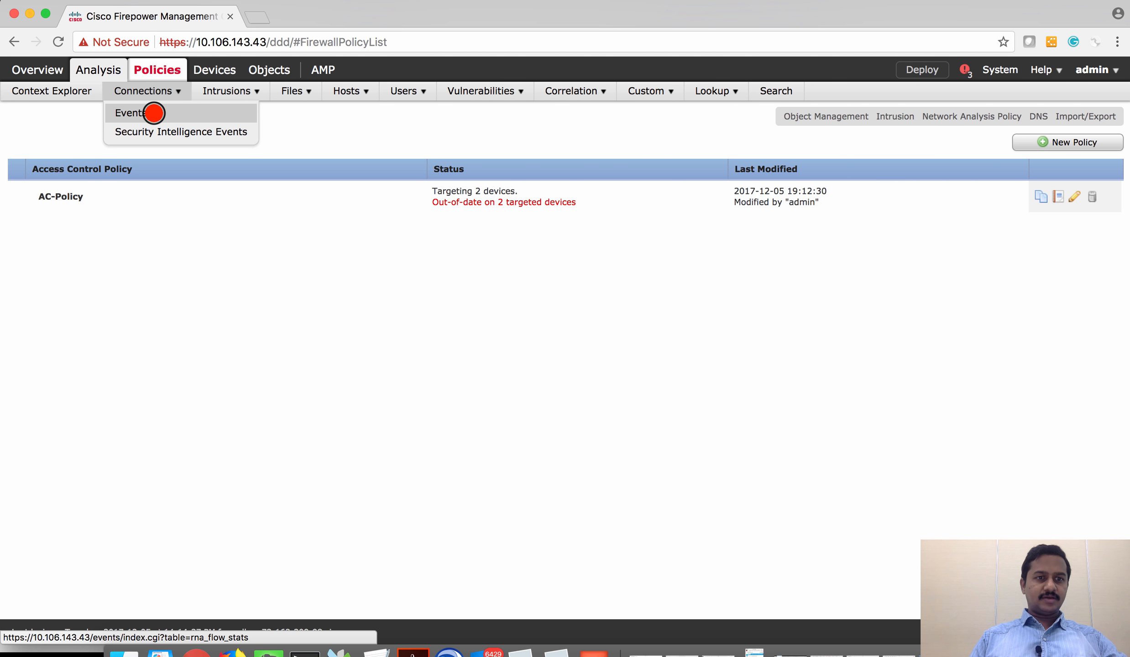
{"action": "left_click", "coordinate": [127, 113]}
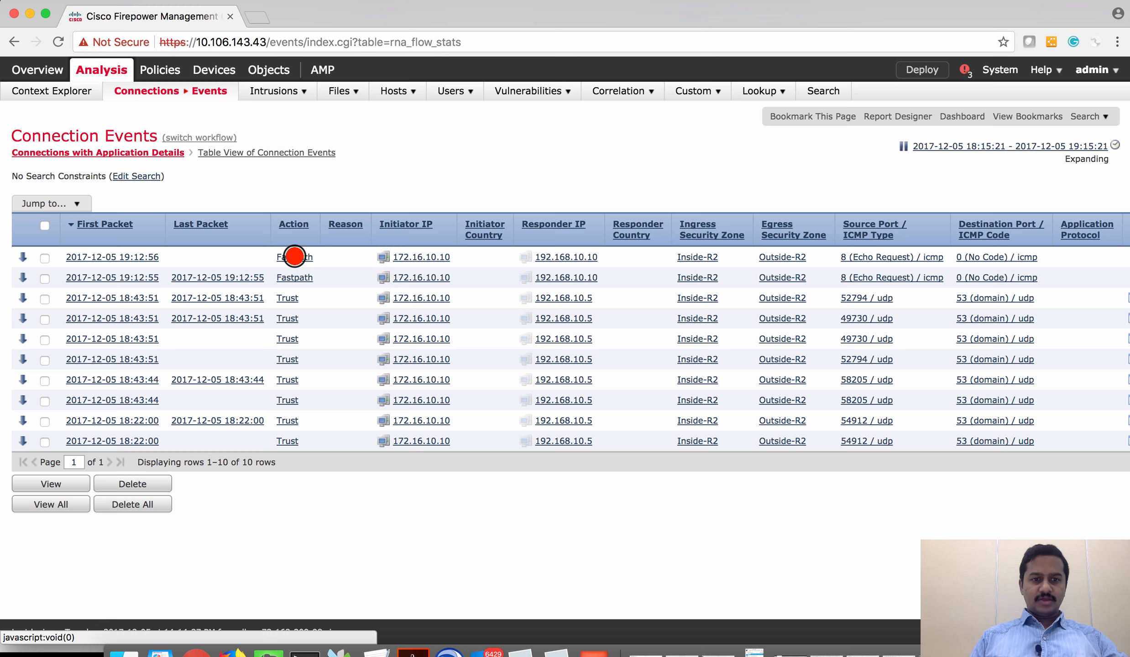
{"action": "mouse_move", "coordinate": [405, 257]}
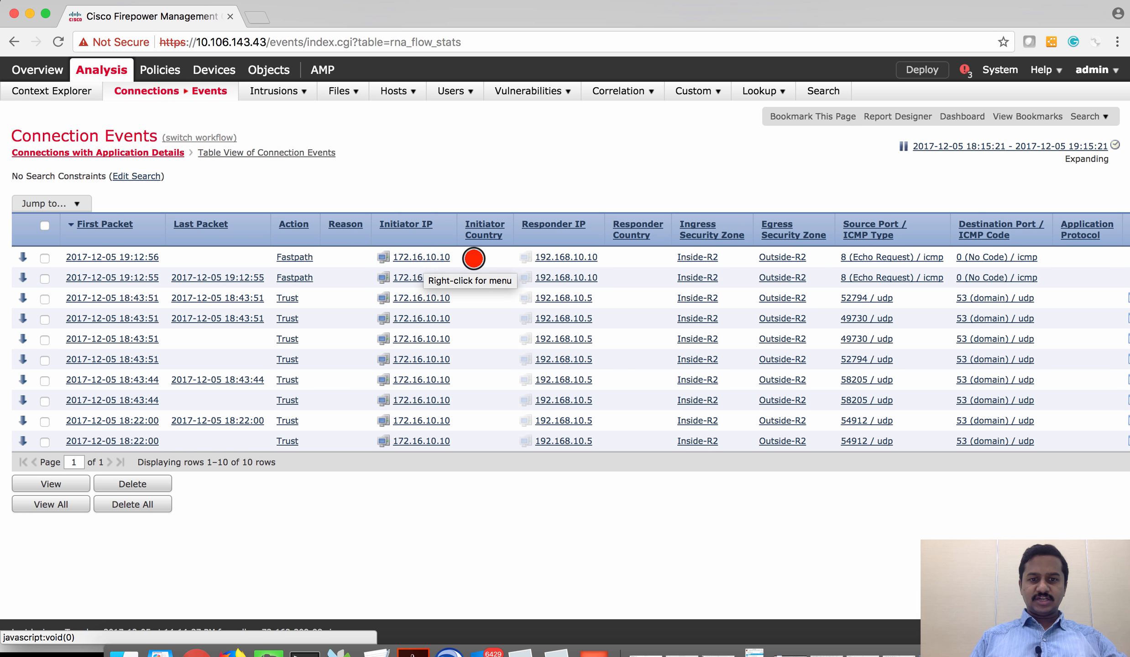
{"action": "mouse_move", "coordinate": [567, 258]}
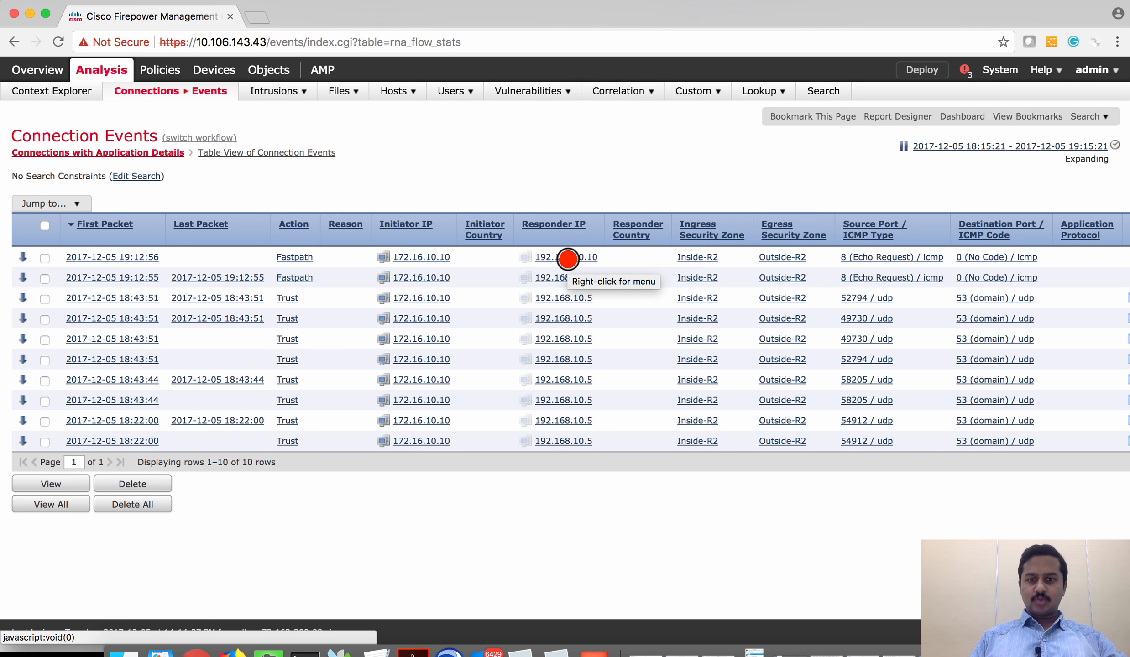
{"action": "scroll", "scroll_direction": "right", "scroll_amount": 3}
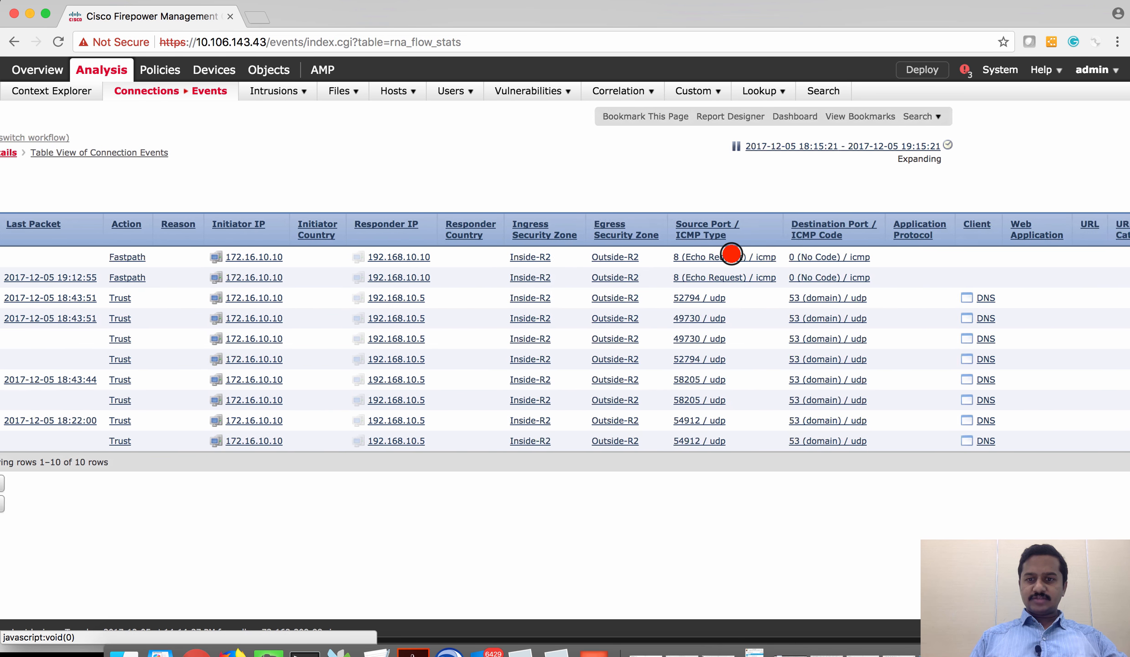
{"action": "scroll", "scroll_direction": "right", "scroll_amount": 3}
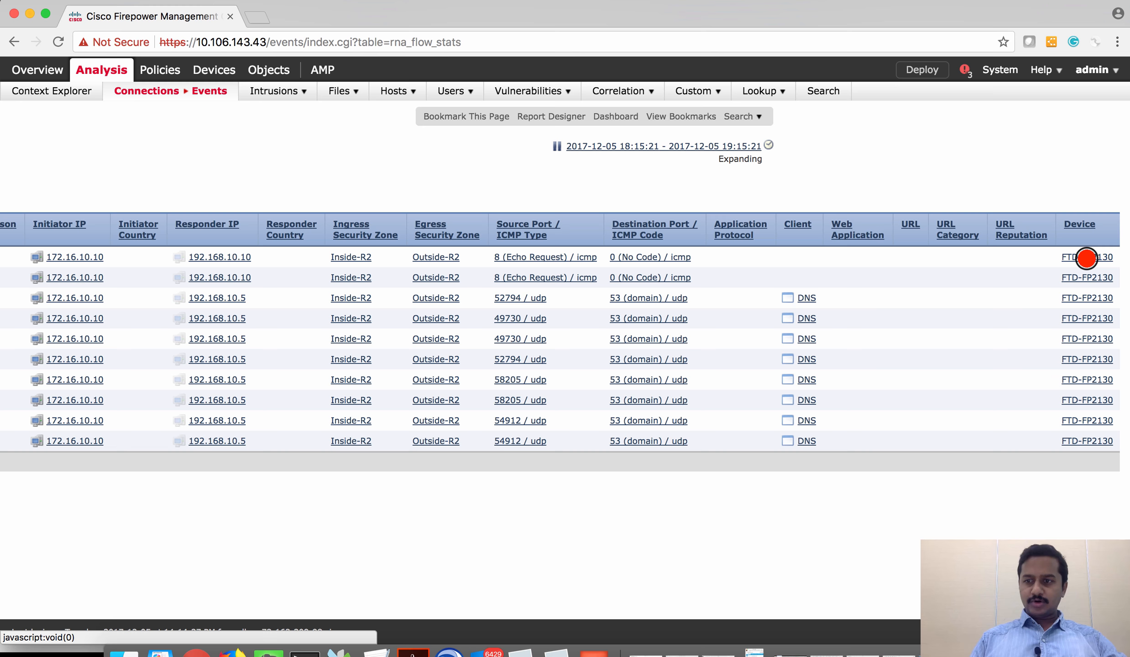
{"action": "mouse_move", "coordinate": [563, 303]}
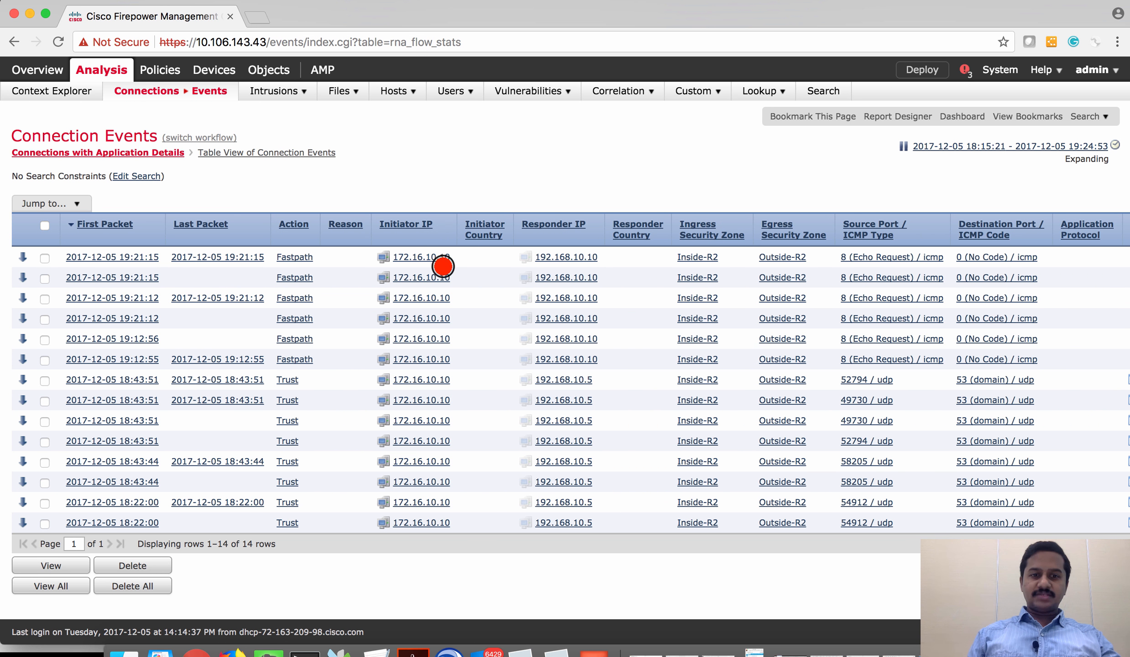
{"action": "mouse_move", "coordinate": [422, 277]}
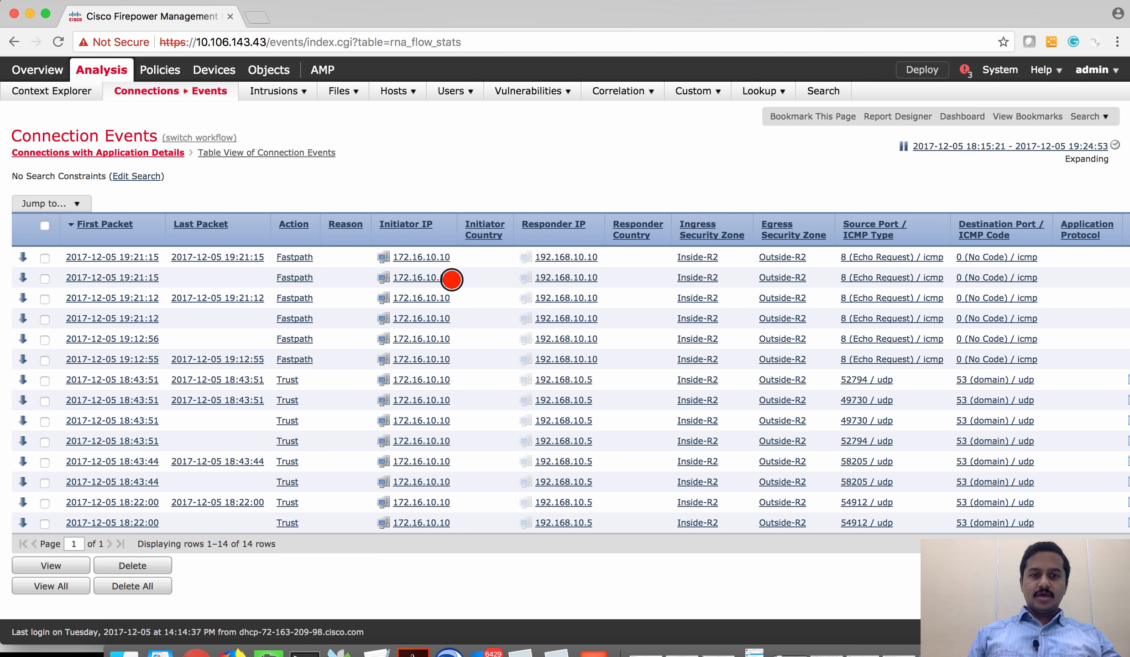
{"action": "left_click", "coordinate": [214, 69]}
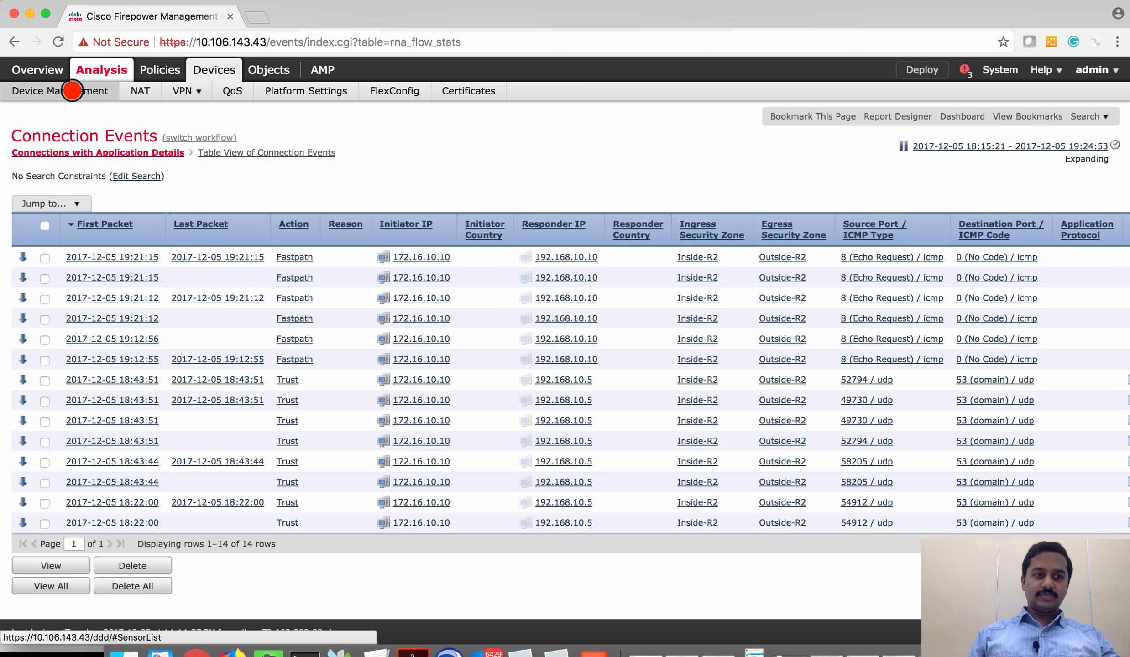
Step: Reach FTD-FP2130's Advanced Troubleshooting Capture w/Trace page via Device Management and its health monitor
{"action": "left_click", "coordinate": [60, 91]}
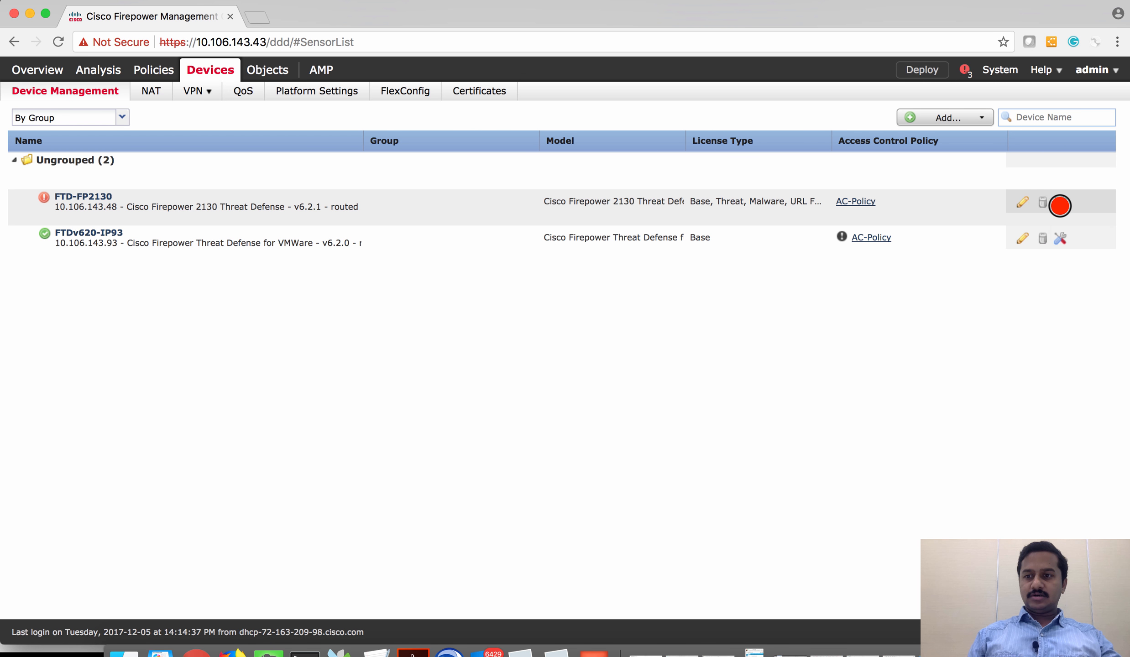
{"action": "mouse_move", "coordinate": [1060, 238]}
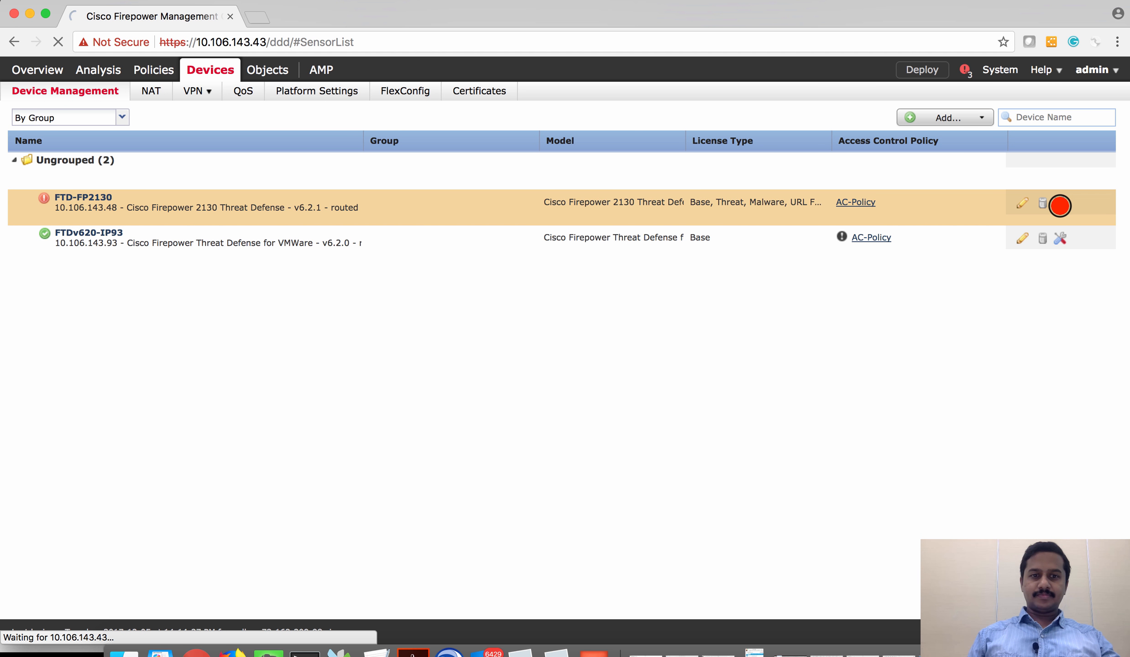
{"action": "left_click", "coordinate": [1061, 206]}
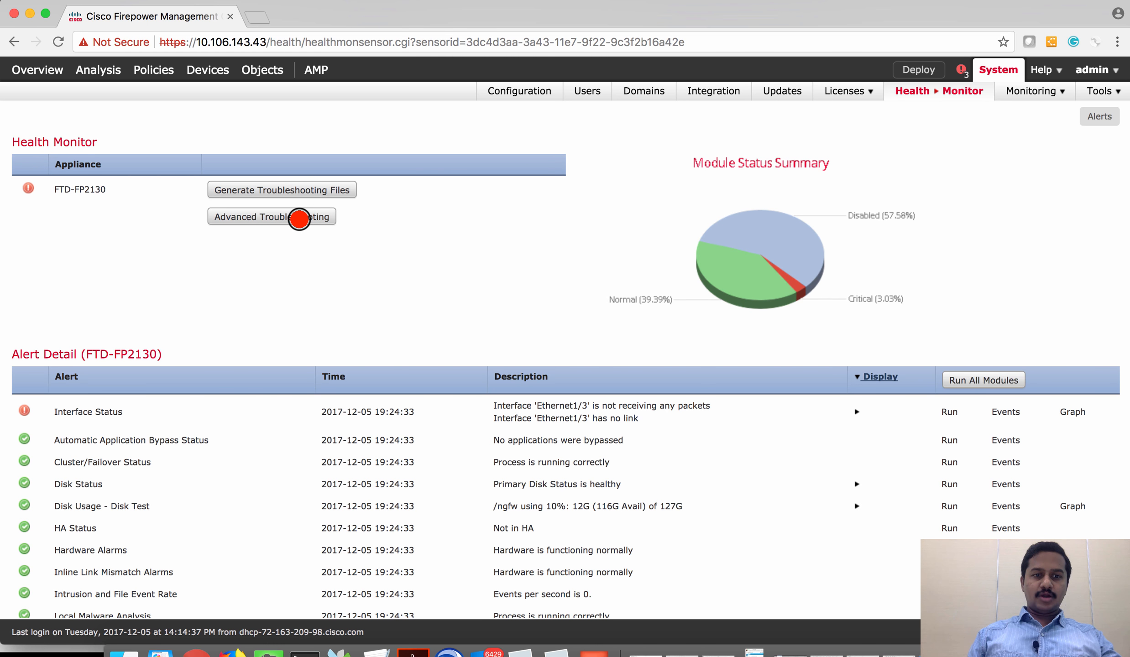
{"action": "left_click", "coordinate": [271, 216]}
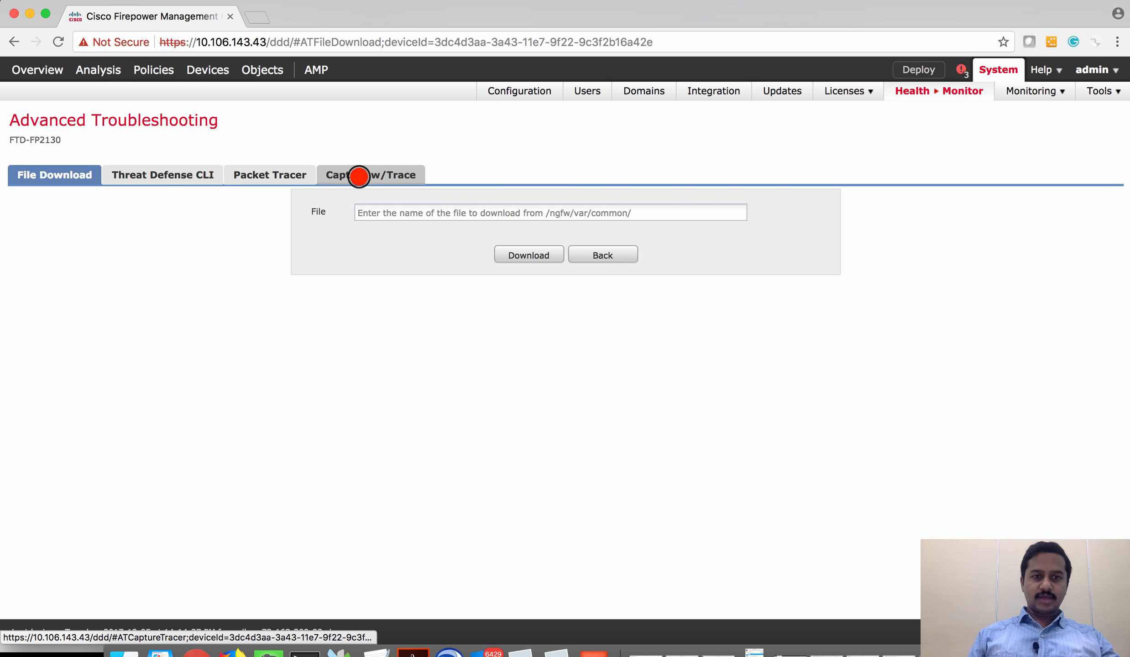
{"action": "left_click", "coordinate": [370, 174]}
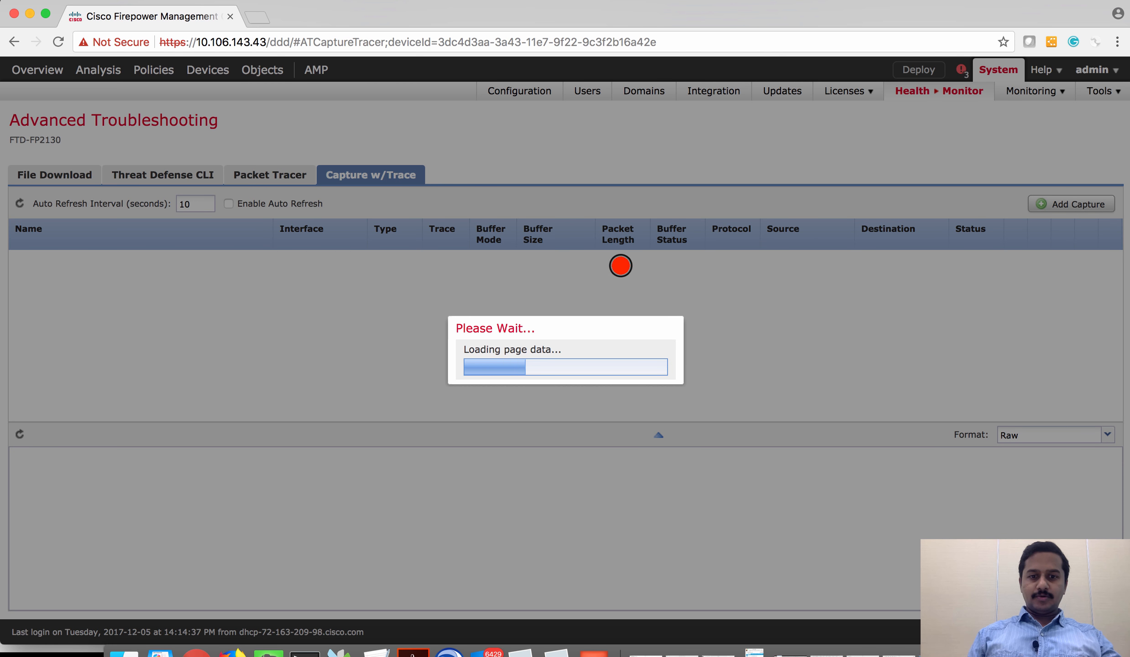
Step: Add a traced capture named Capture on Inside from 172.16.10.10 to 192.168.10.10 and save it
{"action": "left_click", "coordinate": [1072, 203]}
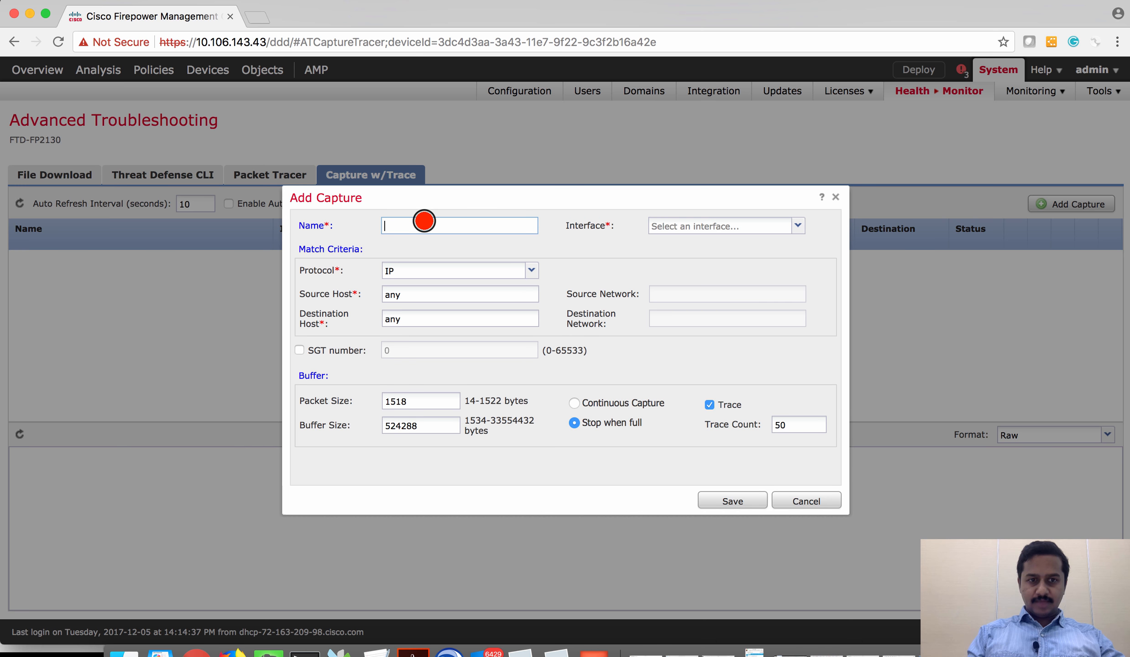
{"action": "type", "text": "Captur"}
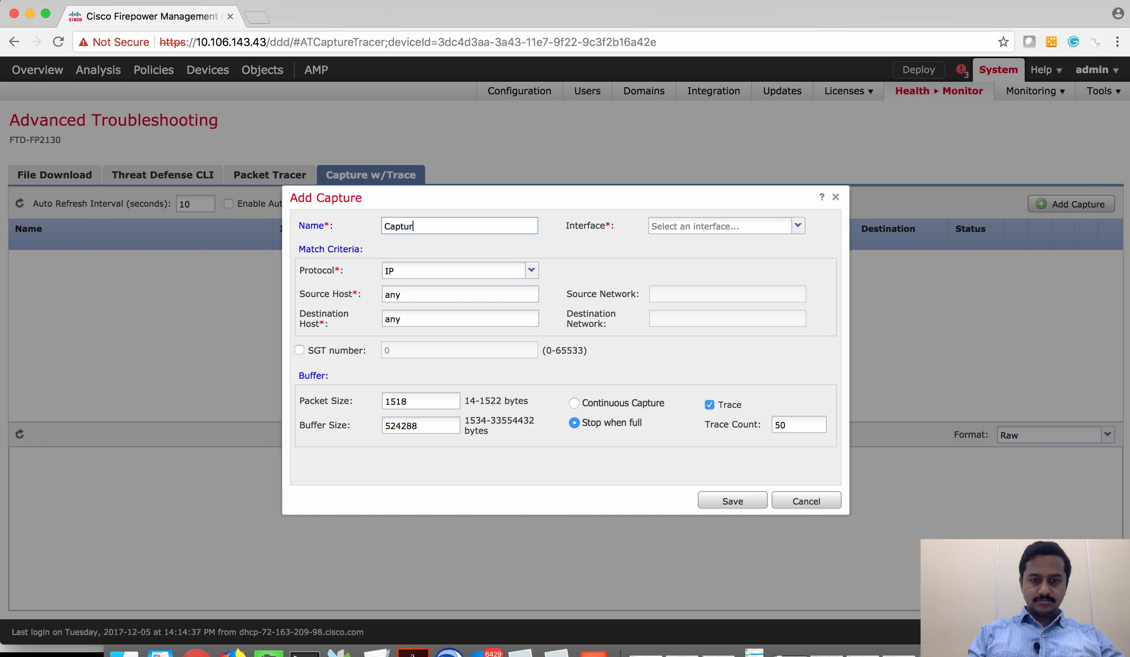
{"action": "left_click", "coordinate": [459, 293]}
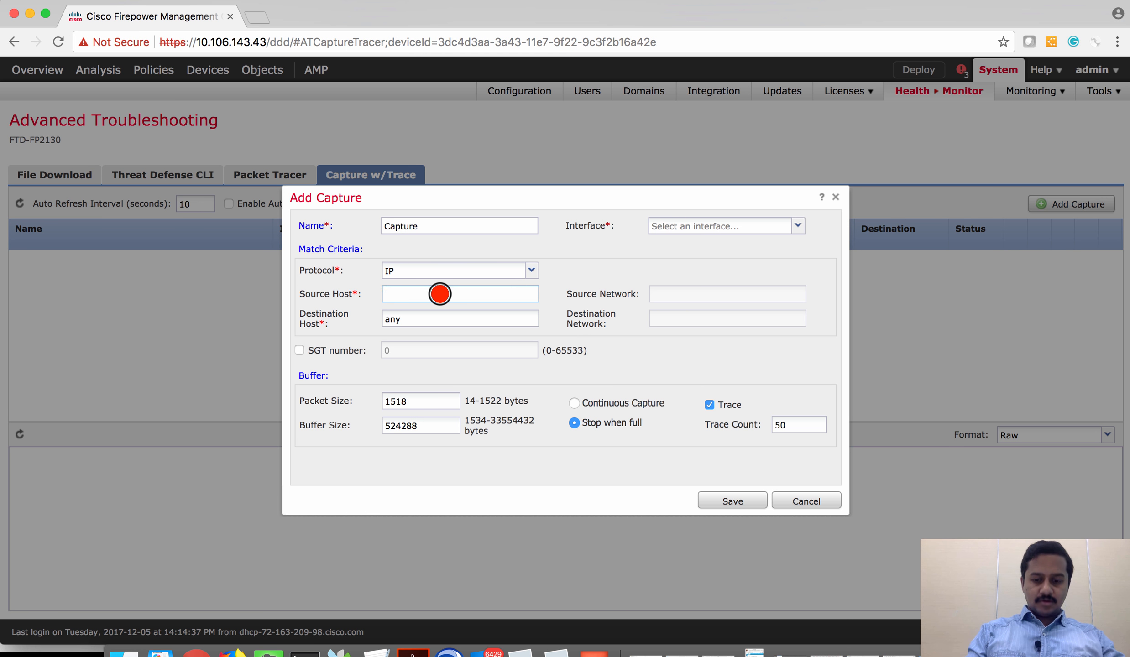
{"action": "type", "text": "172.16.10.10"}
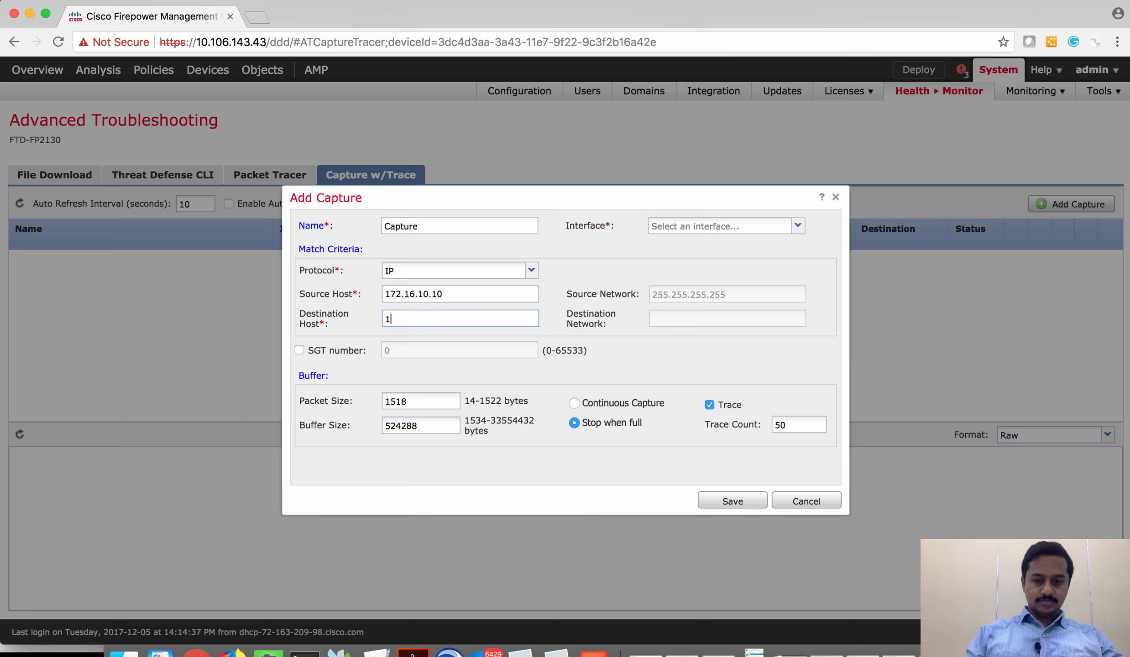
{"action": "type", "text": "192.168.10.10"}
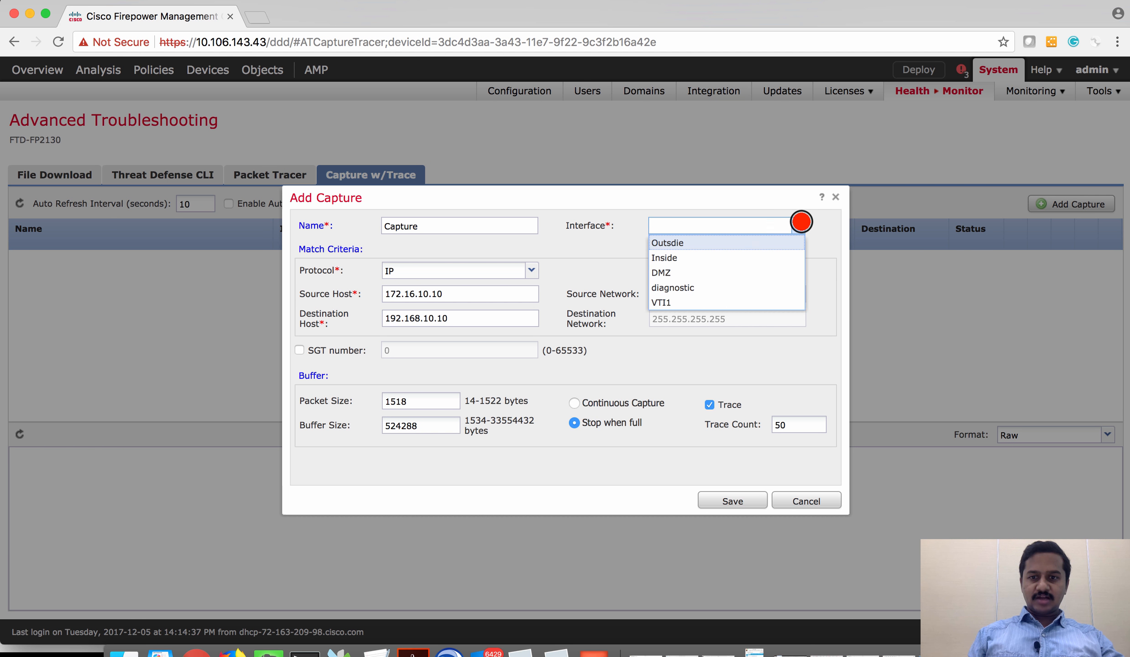
{"action": "mouse_move", "coordinate": [727, 258]}
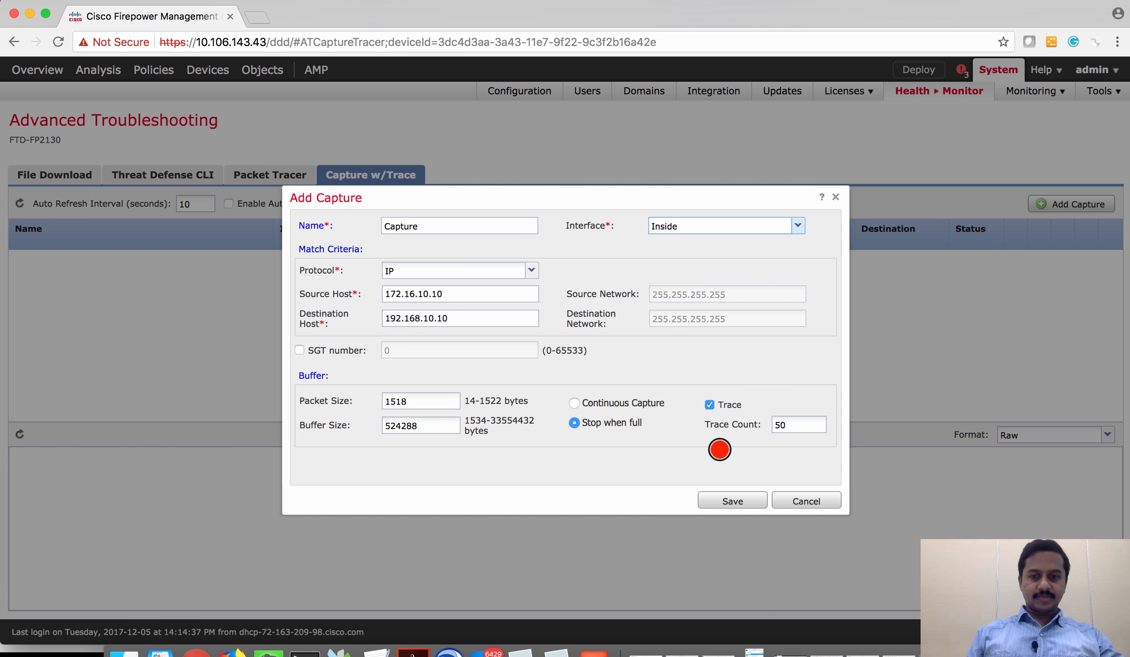
{"action": "left_click", "coordinate": [732, 501]}
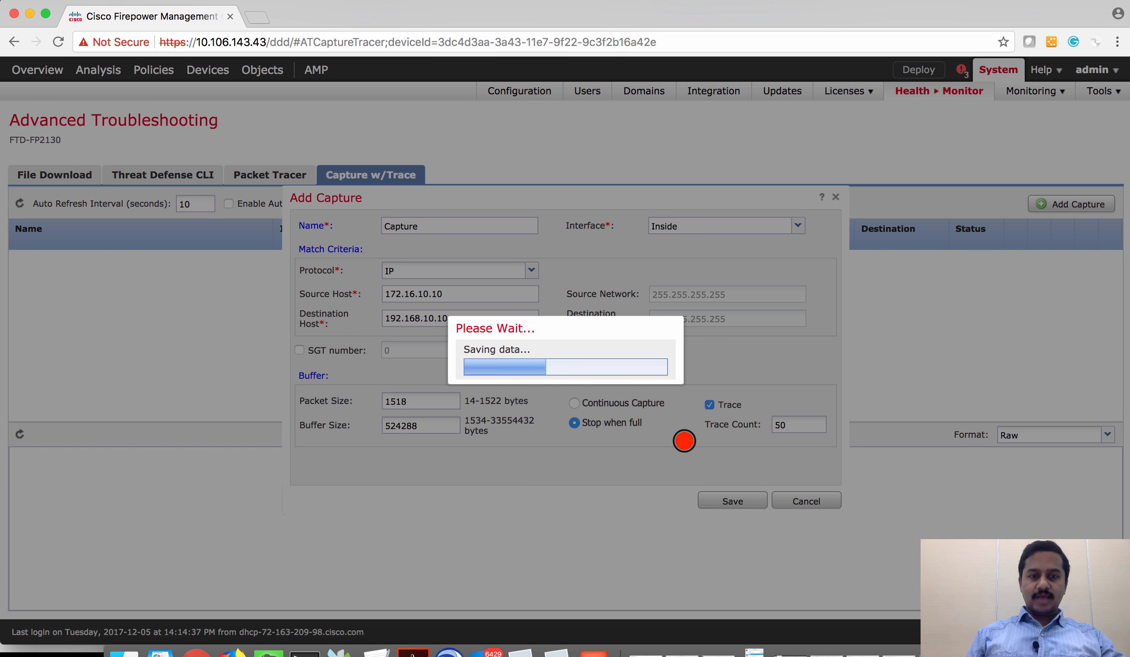
Step: Pause the running Capture after it catches the ICMP echo requests from 172.16.10.10 to 192.168.10.10
{"action": "left_click", "coordinate": [731, 500]}
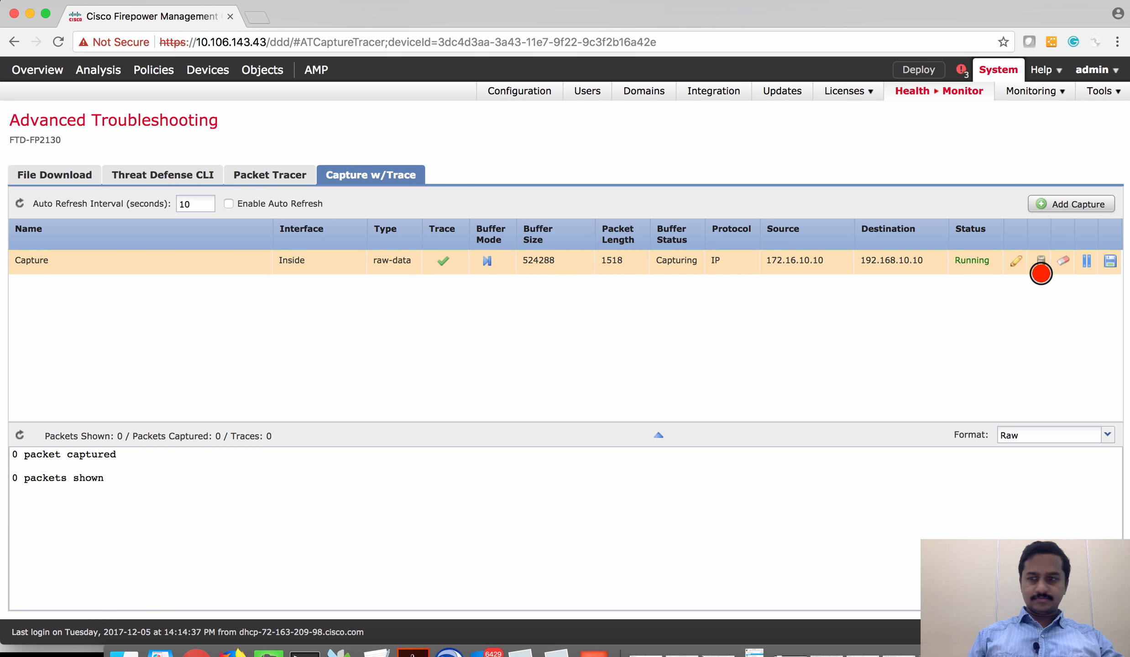
{"action": "mouse_move", "coordinate": [1088, 262]}
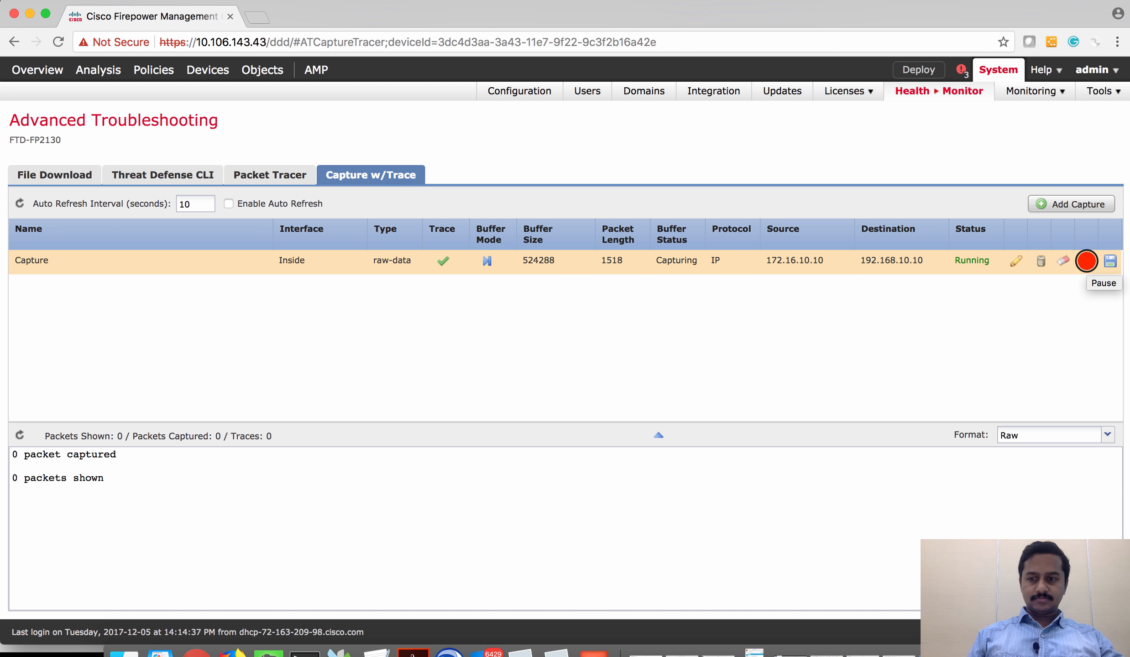
{"action": "left_click", "coordinate": [1086, 261]}
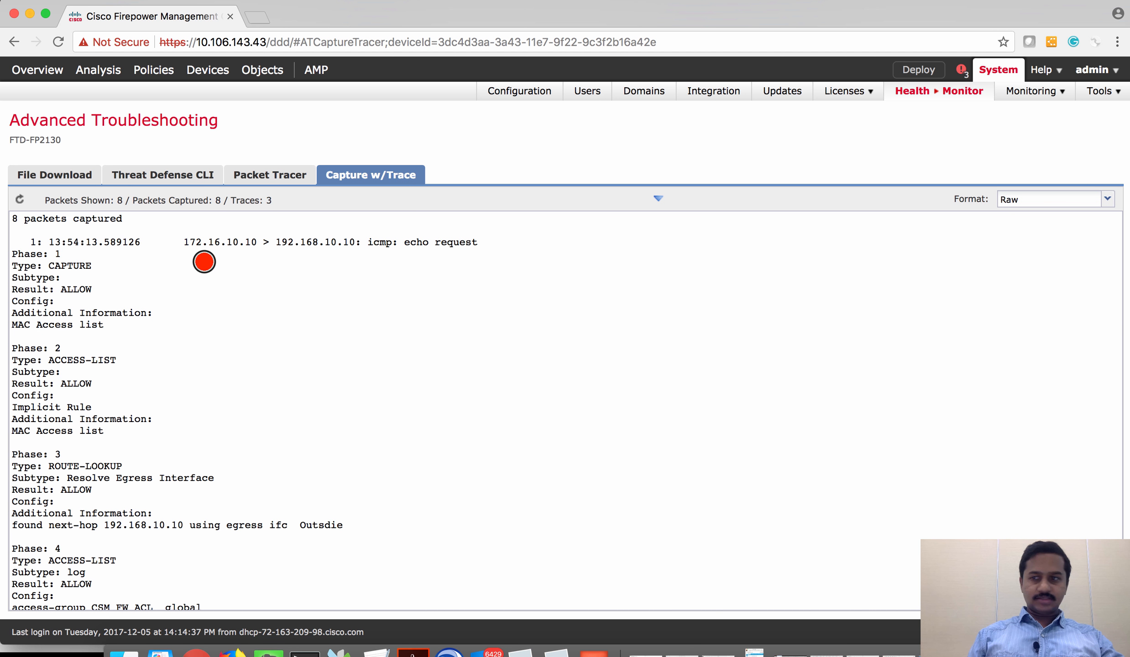
{"action": "mouse_move", "coordinate": [177, 287]}
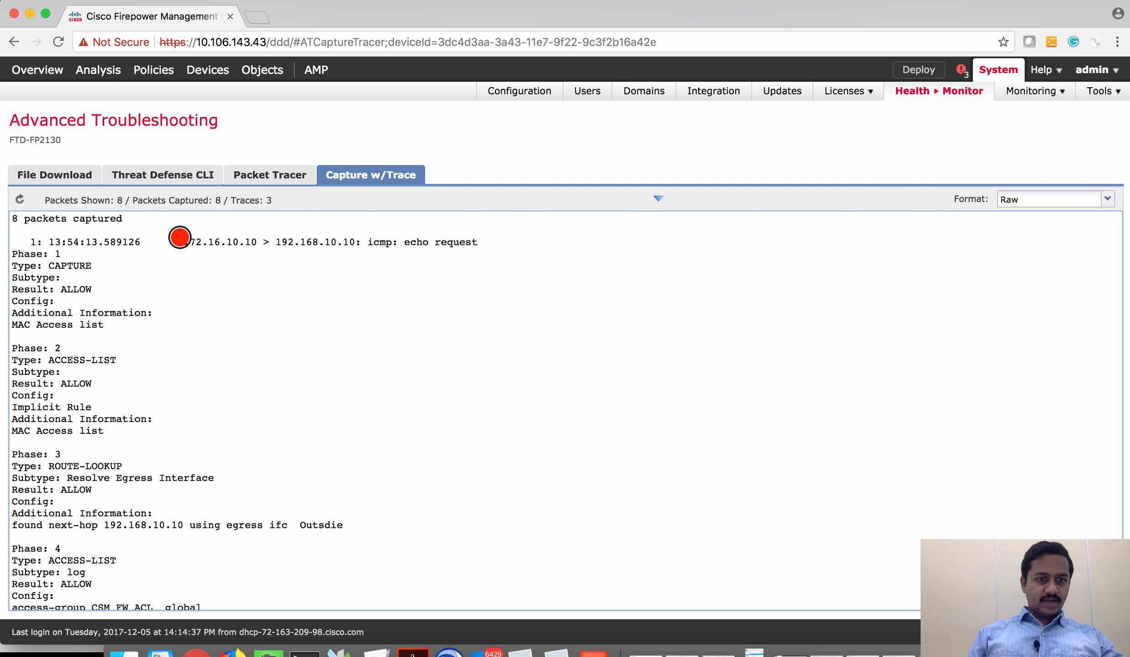
Step: Mark the first echo request and highlight the Phase 4 ACCESS-LIST trust rule Permit-Server-Back from Demo-PreFiter
{"action": "double_click", "coordinate": [216, 241]}
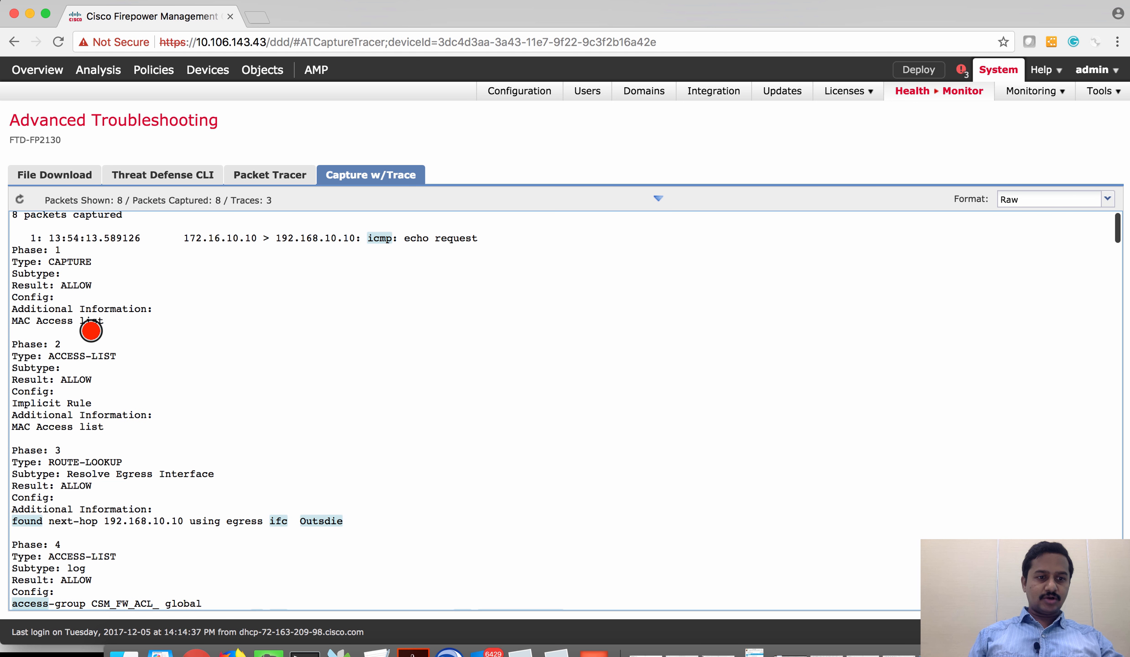
{"action": "scroll", "scroll_direction": "down", "scroll_amount": 3}
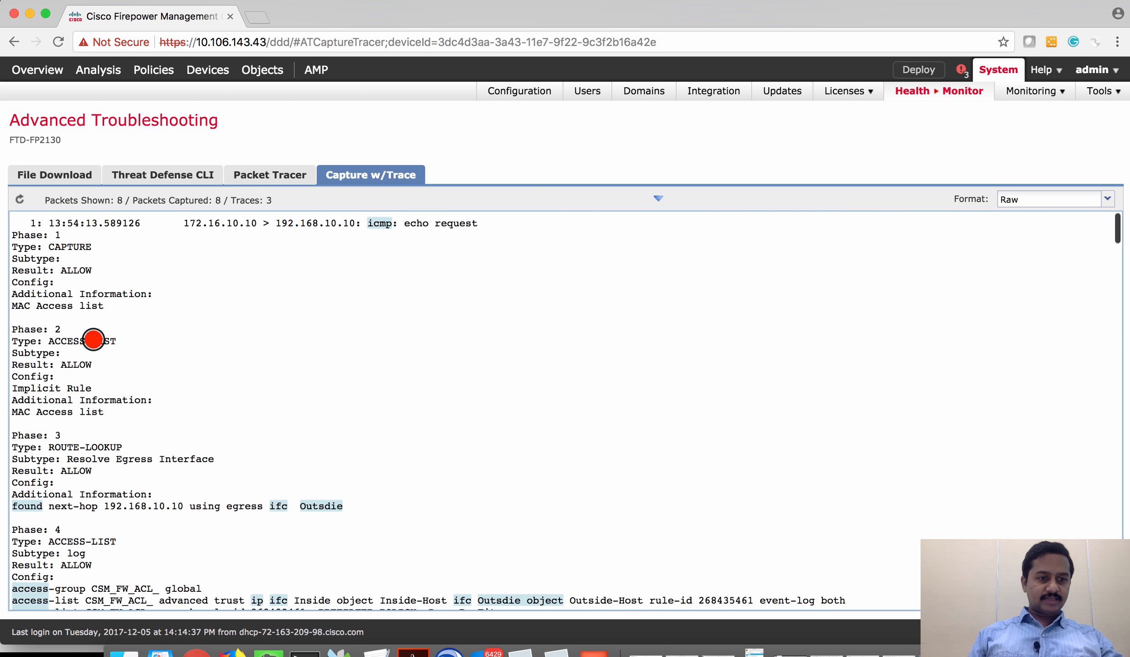
{"action": "scroll", "scroll_direction": "down", "scroll_amount": 3}
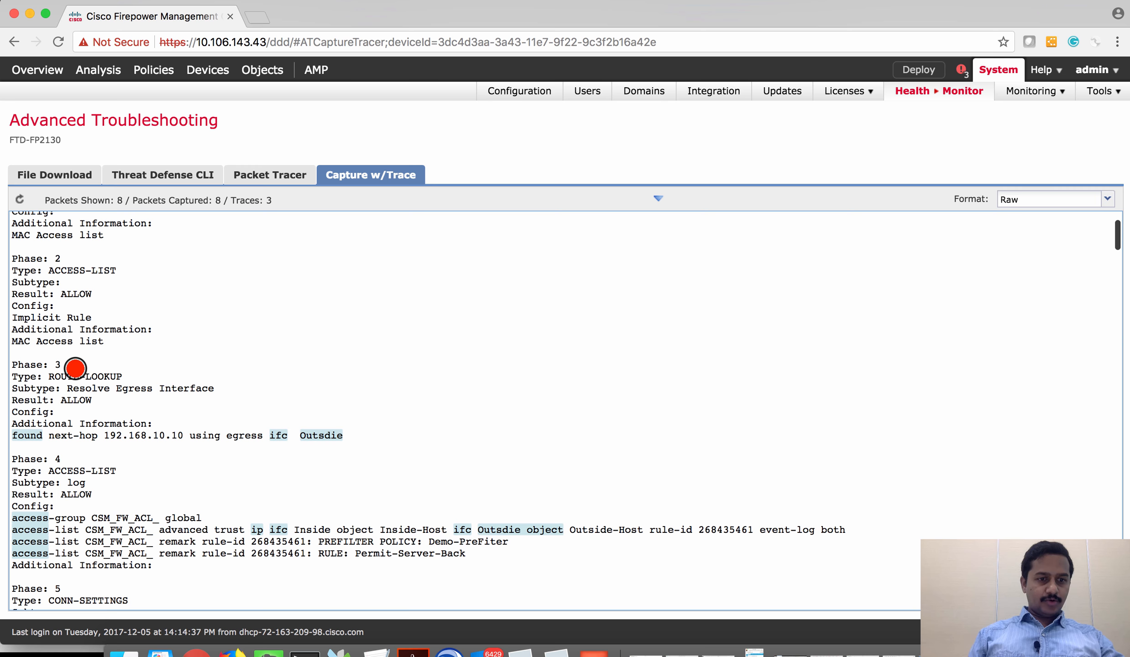
{"action": "mouse_move", "coordinate": [92, 436]}
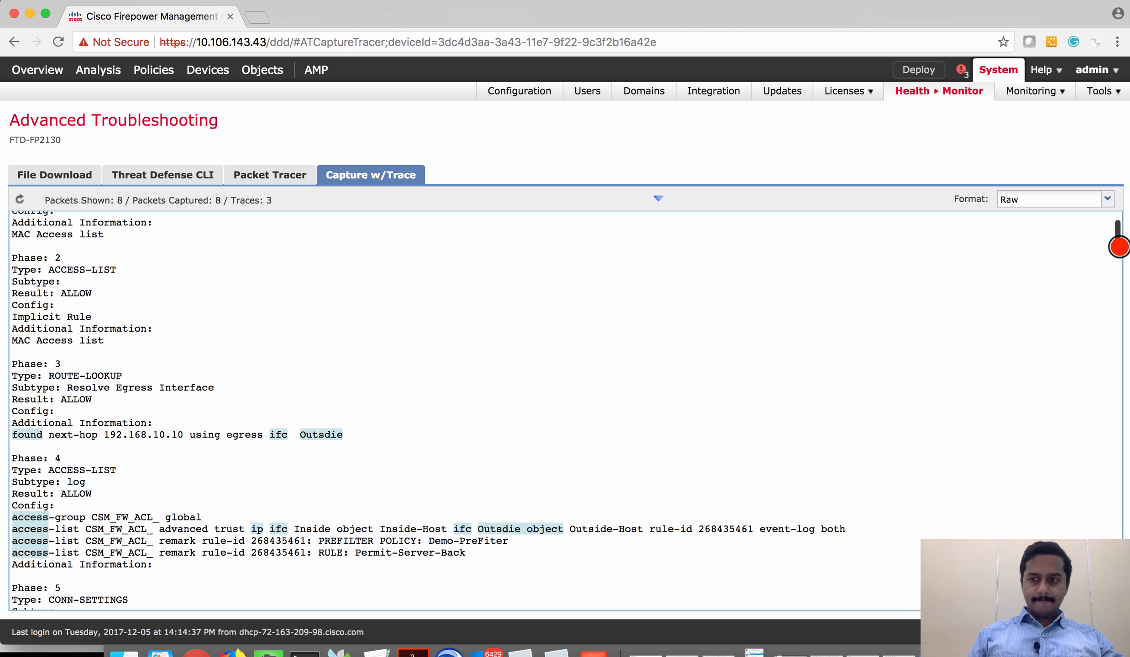
{"action": "scroll", "scroll_direction": "down", "scroll_amount": 3}
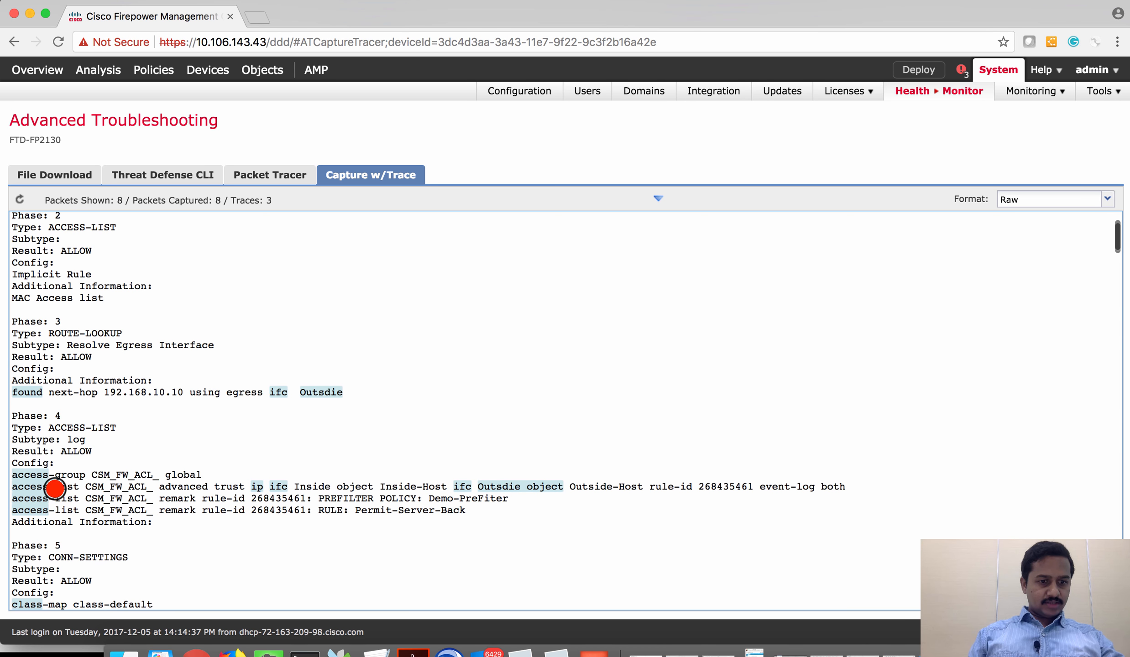
{"action": "mouse_move", "coordinate": [54, 428]}
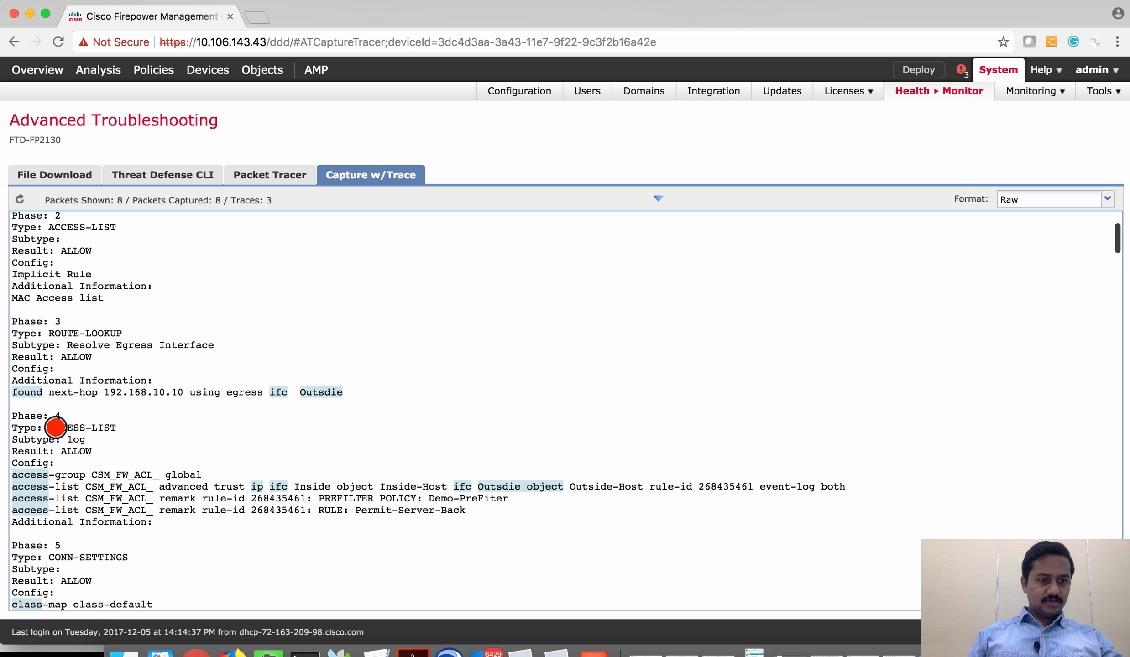
{"action": "double_click", "coordinate": [72, 427]}
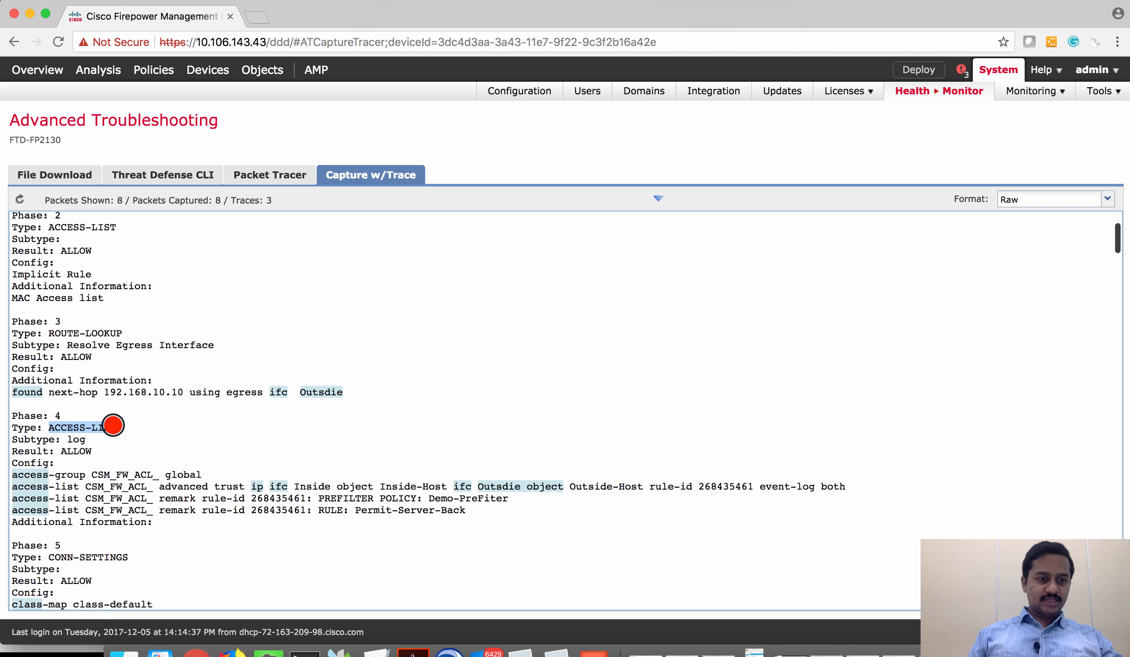
{"action": "scroll", "scroll_direction": "down", "scroll_amount": 3}
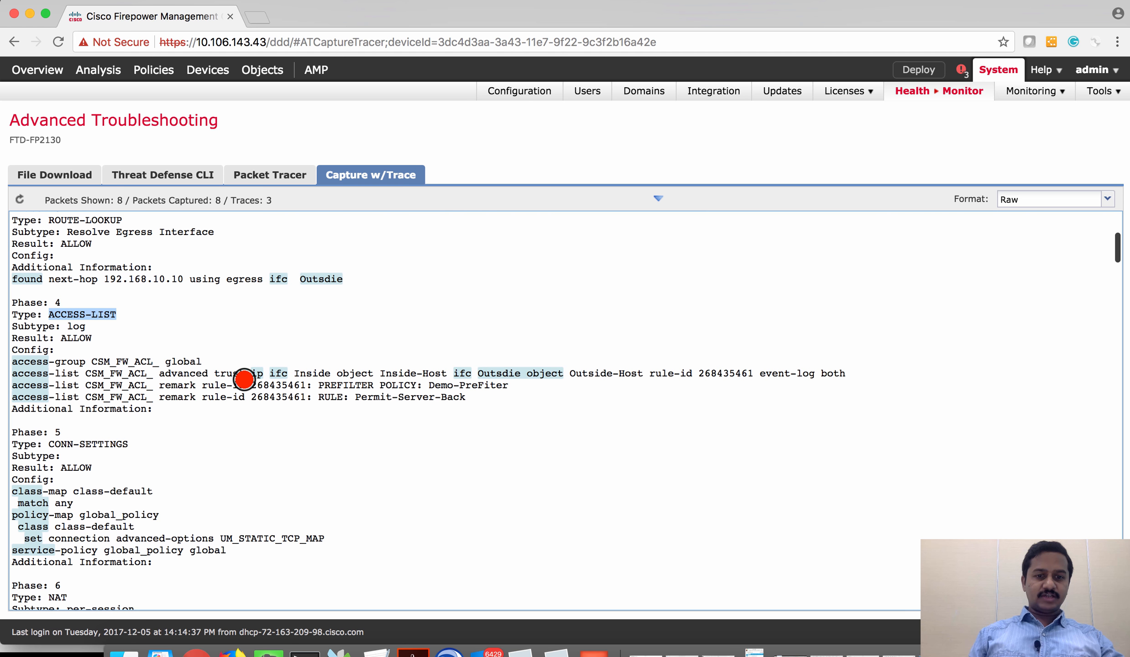
{"action": "double_click", "coordinate": [227, 374]}
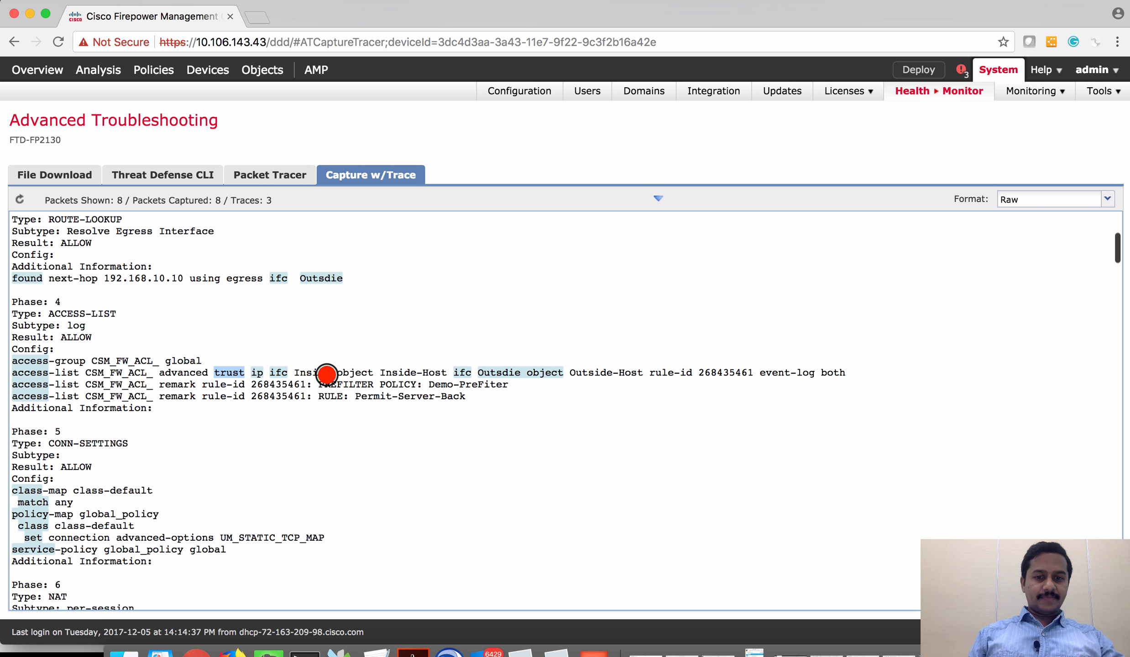
{"action": "mouse_move", "coordinate": [378, 374]}
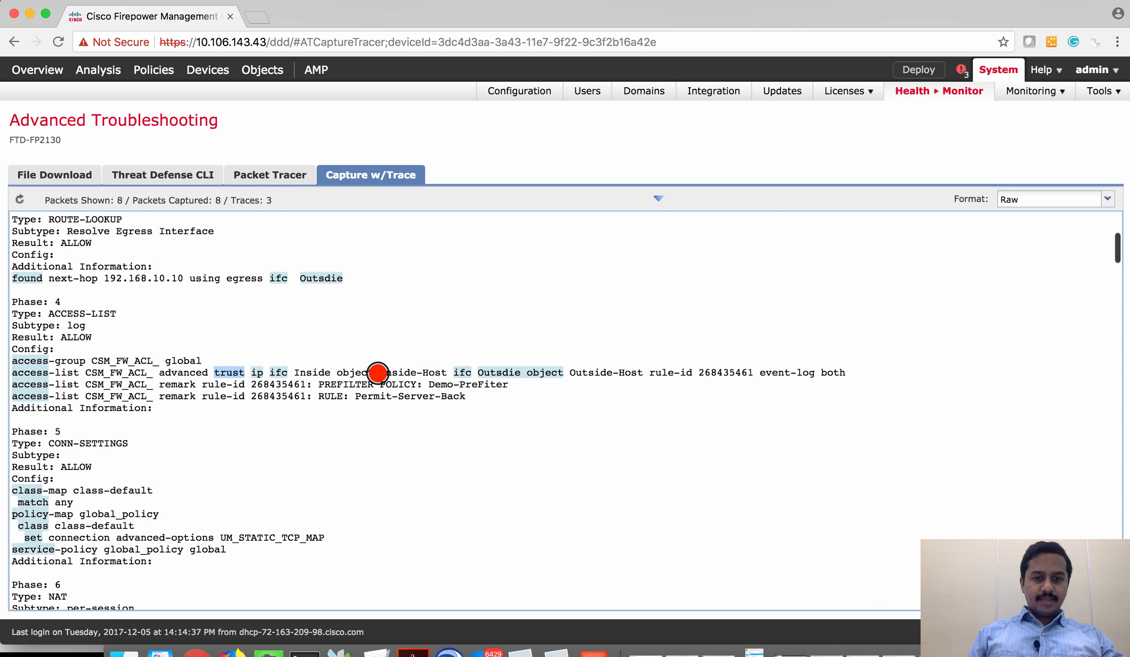
Step: Review the remaining trace phases through Phase 14, all ALLOW, ending with allow from Inside to Outsdie
{"action": "scroll", "scroll_direction": "down", "scroll_amount": 3}
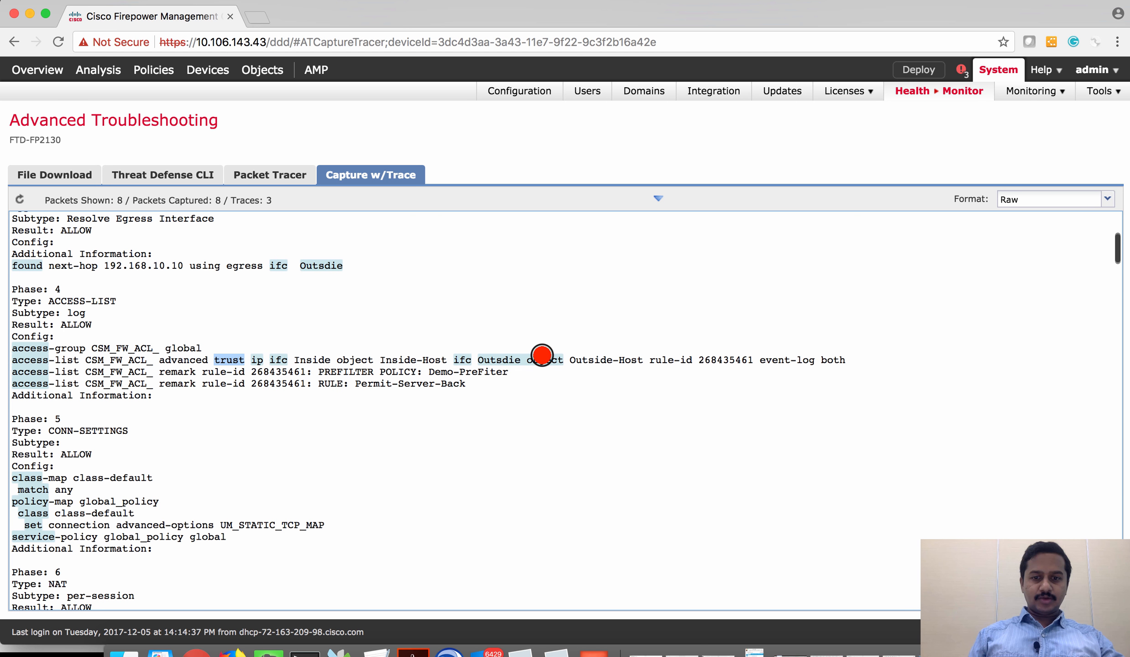
{"action": "mouse_move", "coordinate": [305, 361]}
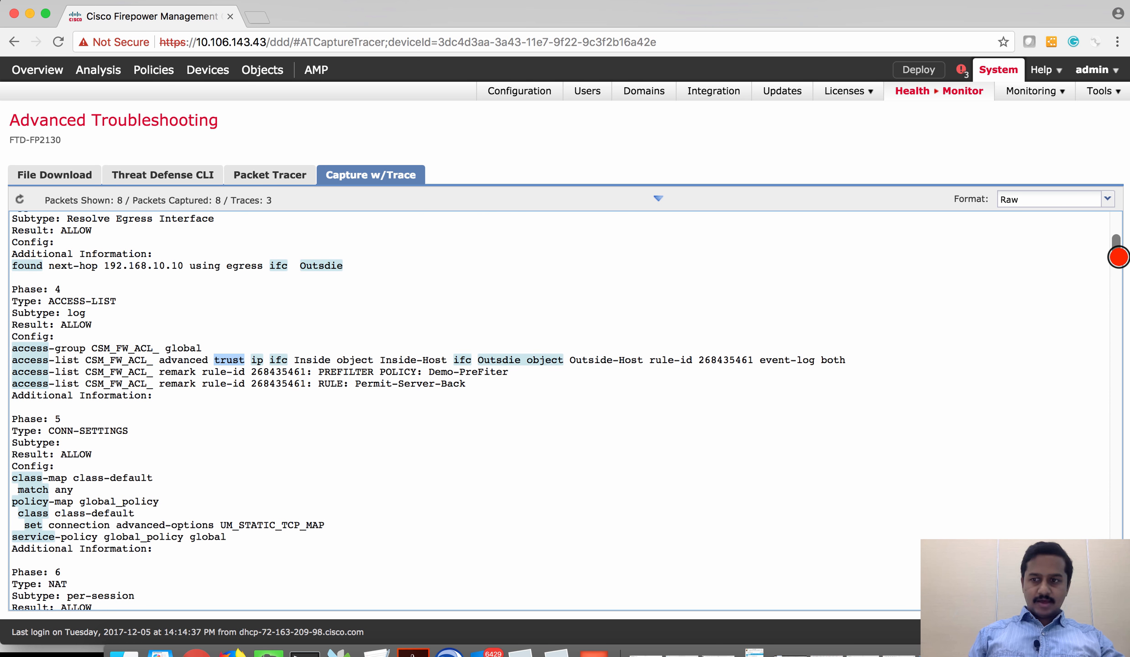
{"action": "scroll", "scroll_direction": "down", "scroll_amount": 3}
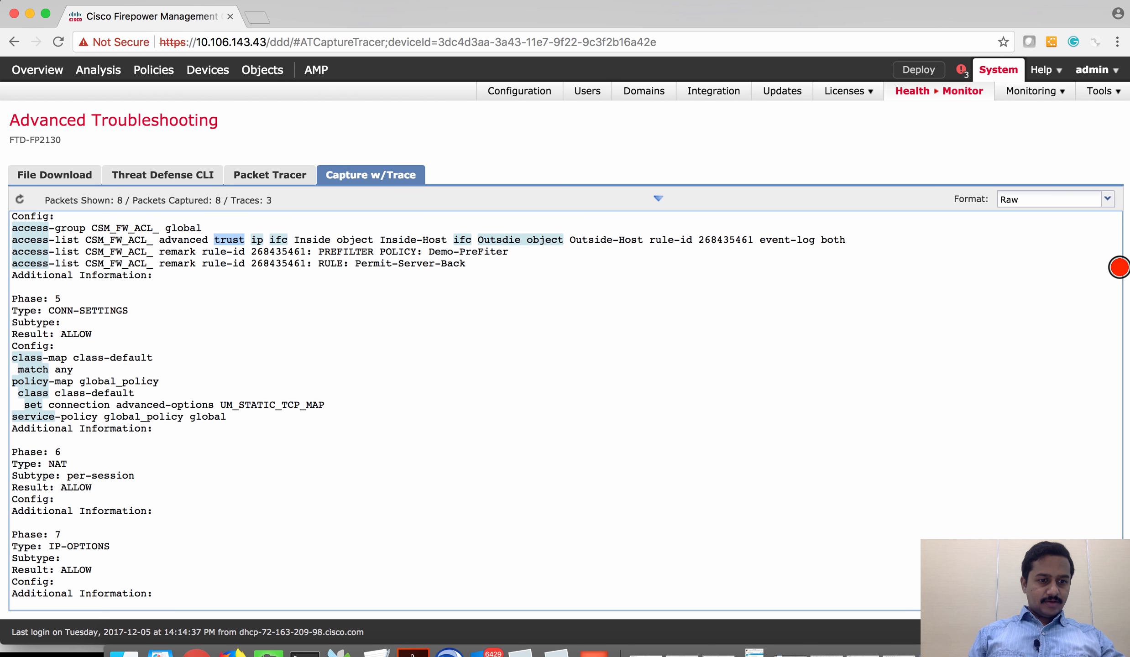
{"action": "scroll", "scroll_direction": "down", "scroll_amount": 3}
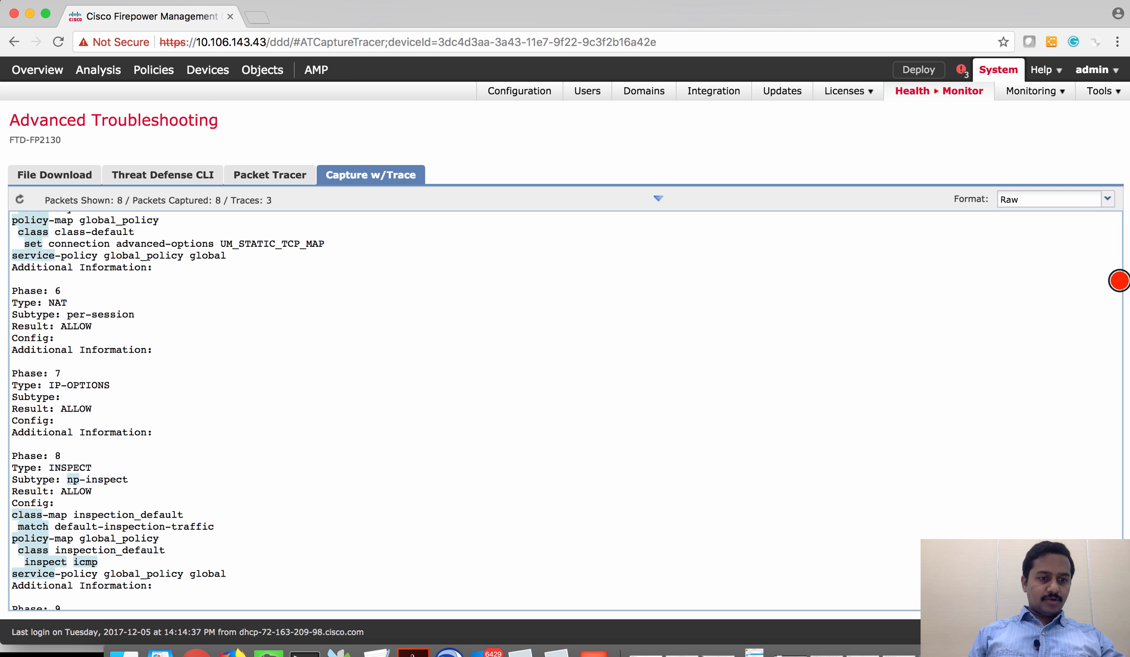
{"action": "scroll", "scroll_direction": "down", "scroll_amount": 3}
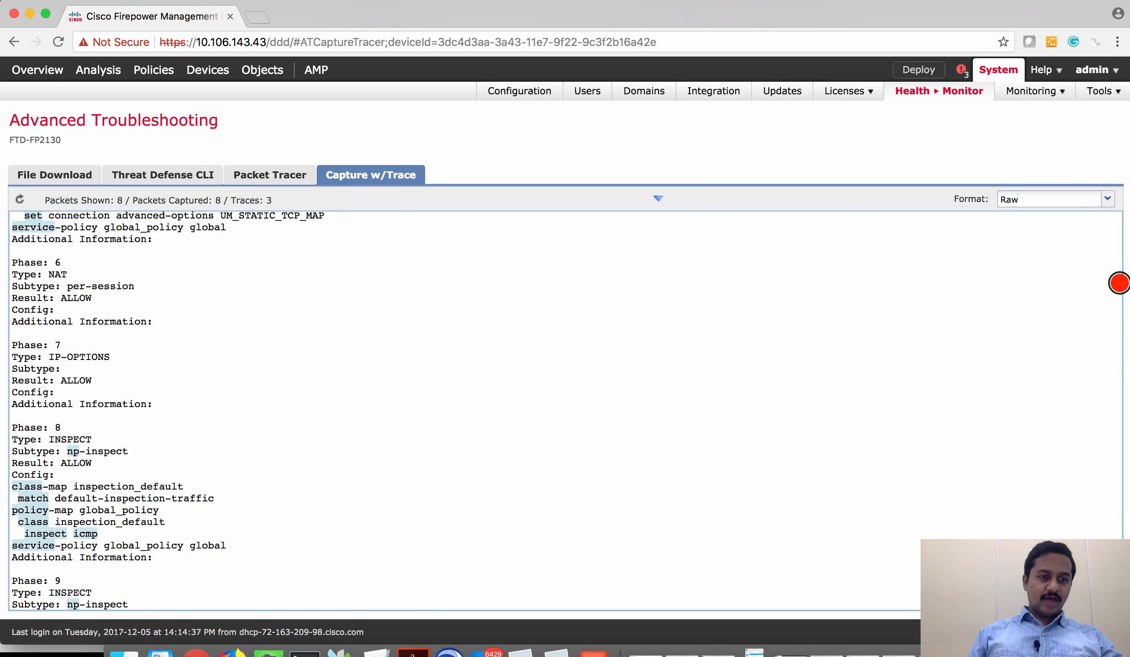
{"action": "scroll", "scroll_direction": "down", "scroll_amount": 3}
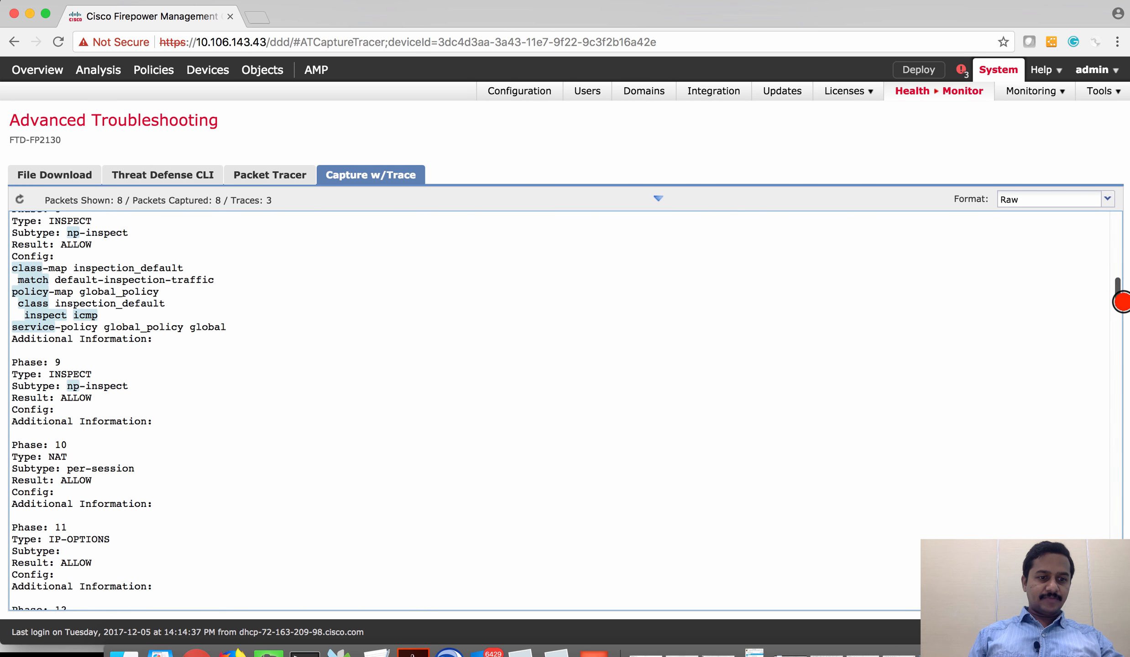
{"action": "scroll", "scroll_direction": "down", "scroll_amount": 3}
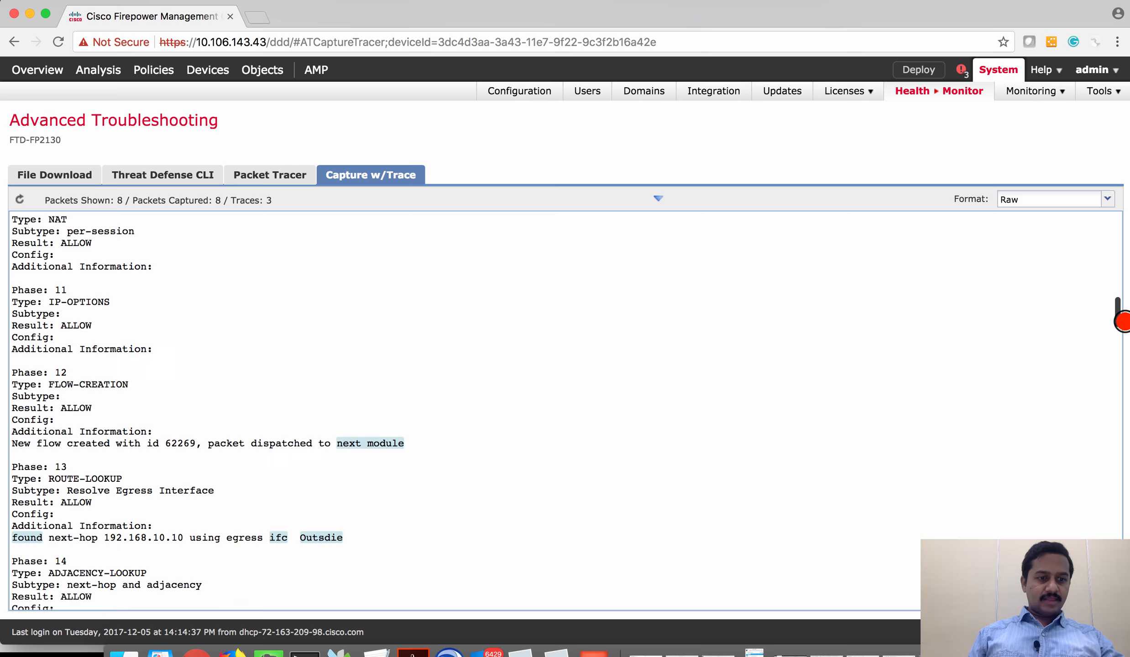
{"action": "scroll", "scroll_direction": "down", "scroll_amount": 3}
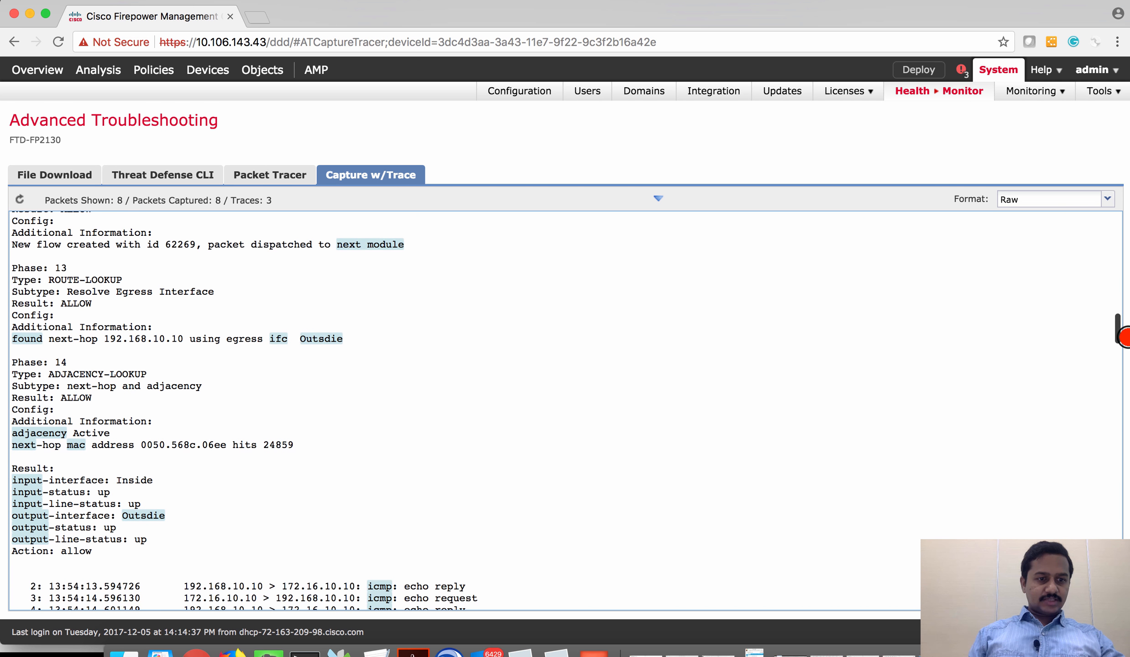
{"action": "scroll", "scroll_direction": "down", "scroll_amount": 3}
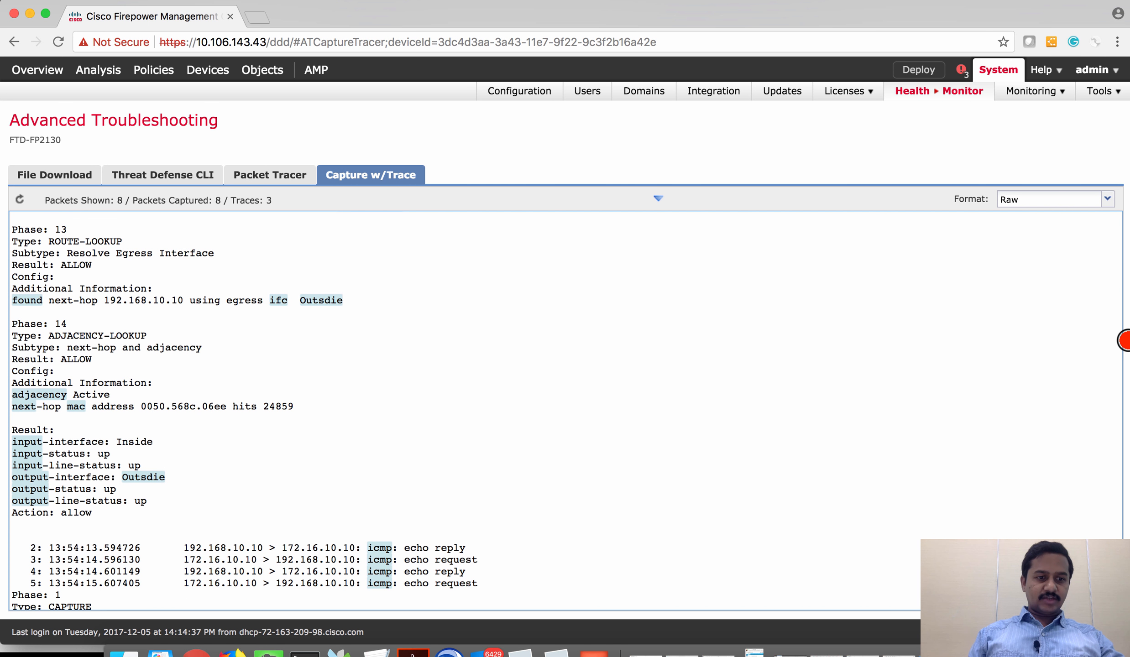
{"action": "scroll", "scroll_direction": "down", "scroll_amount": 3}
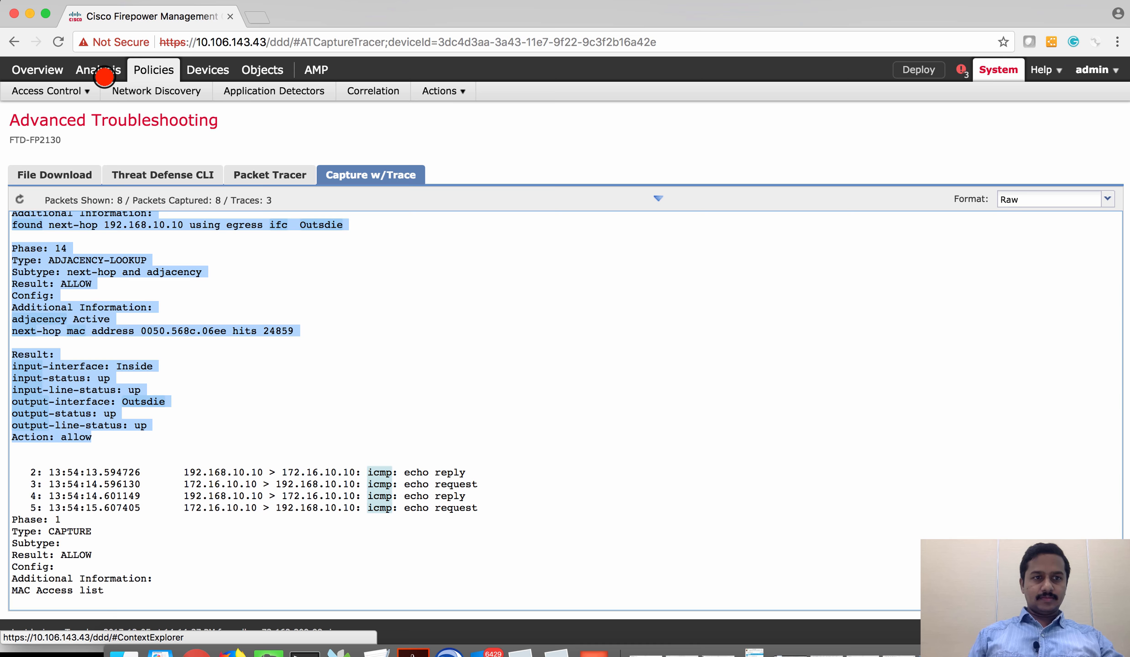
Step: Review Permit-Server-Back in Demo-PreFiter as a Fastpath rule from Inside-Host to Outside-Host, then cancel
{"action": "left_click", "coordinate": [152, 69]}
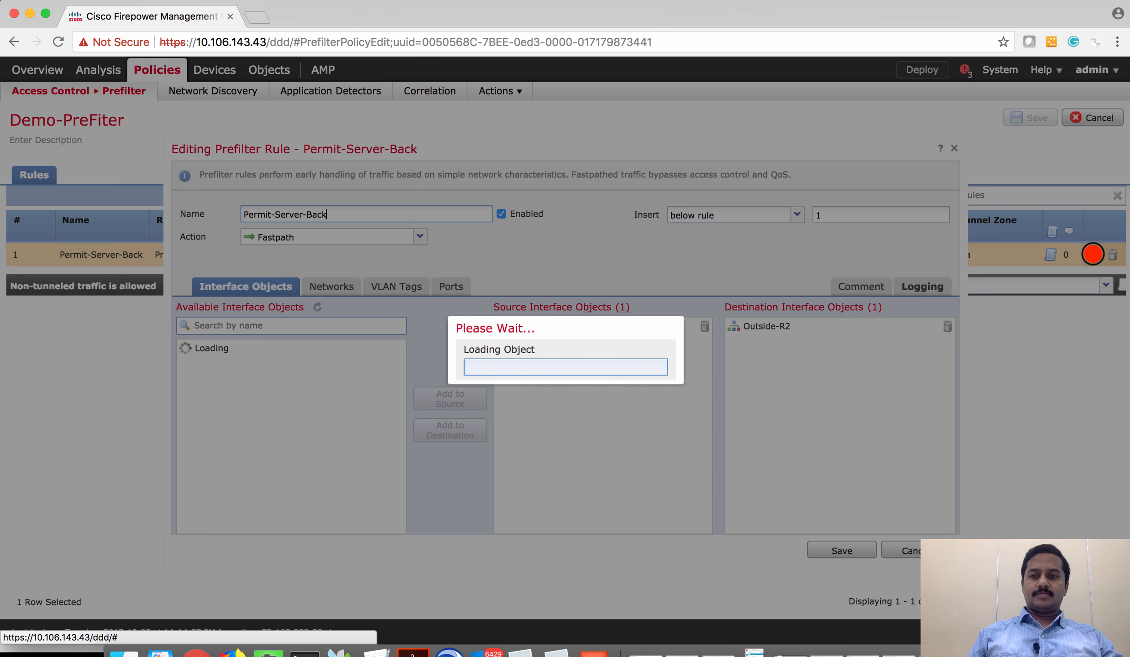
{"action": "left_click", "coordinate": [420, 237]}
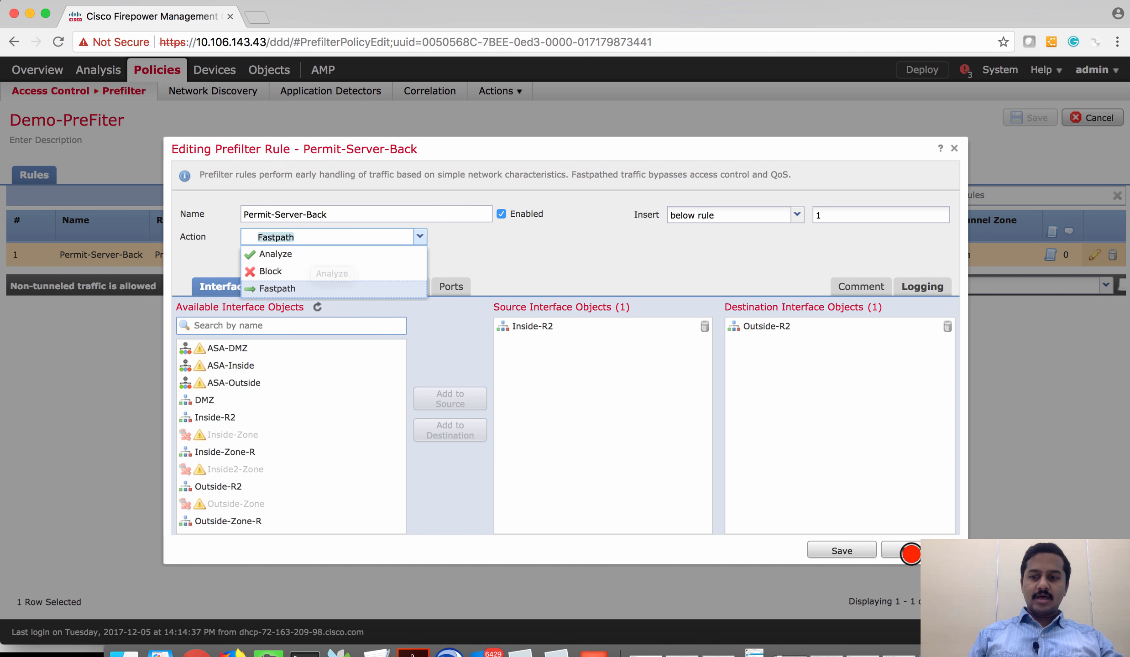
{"action": "left_click", "coordinate": [907, 550]}
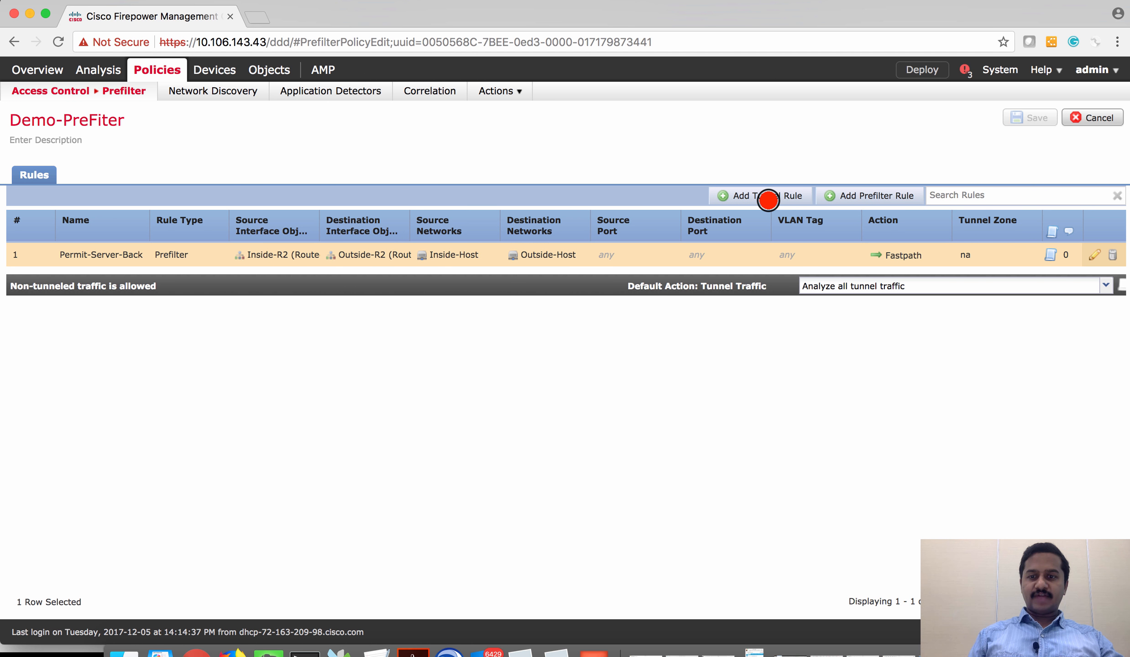
{"action": "mouse_move", "coordinate": [807, 426]}
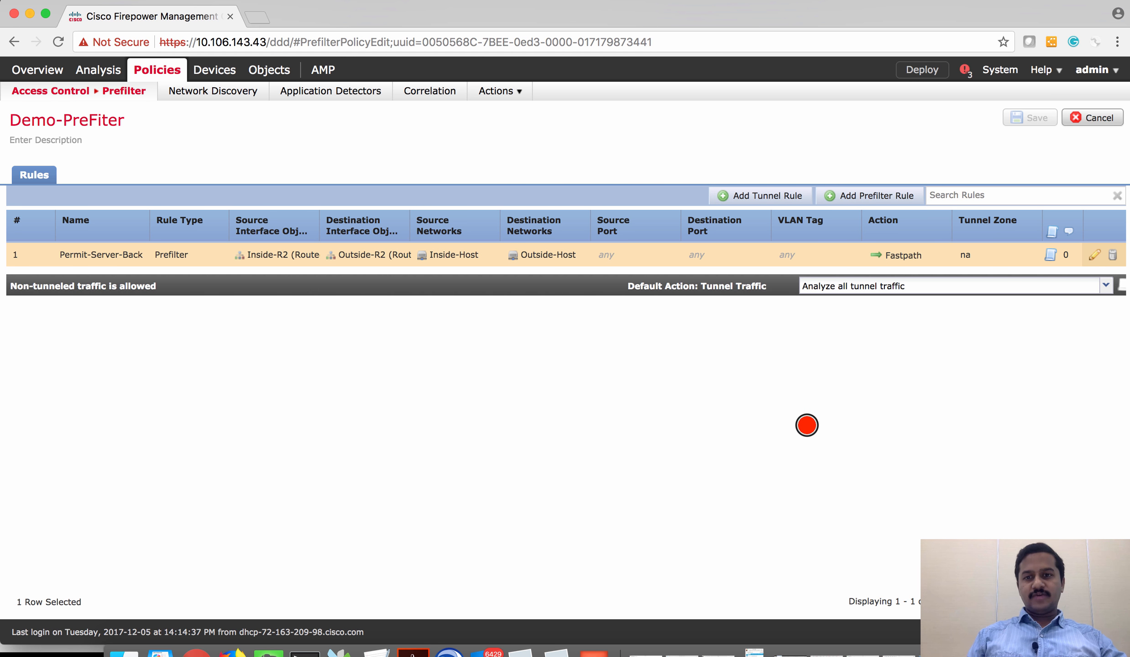
{"action": "mouse_move", "coordinate": [731, 299]}
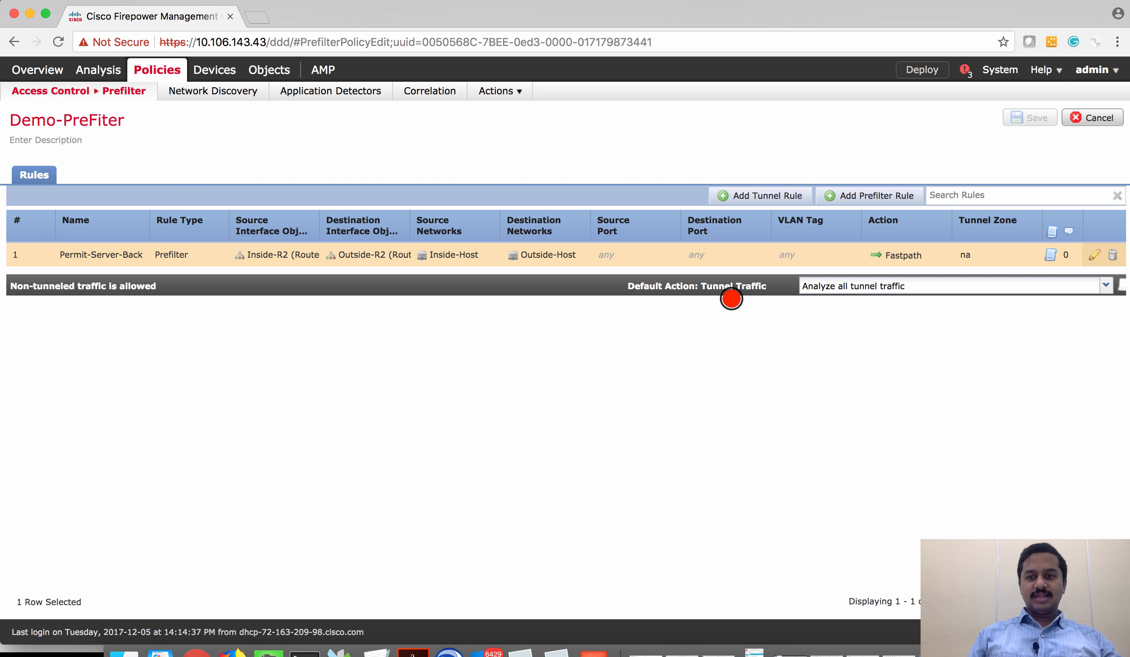
{"action": "mouse_move", "coordinate": [848, 280]}
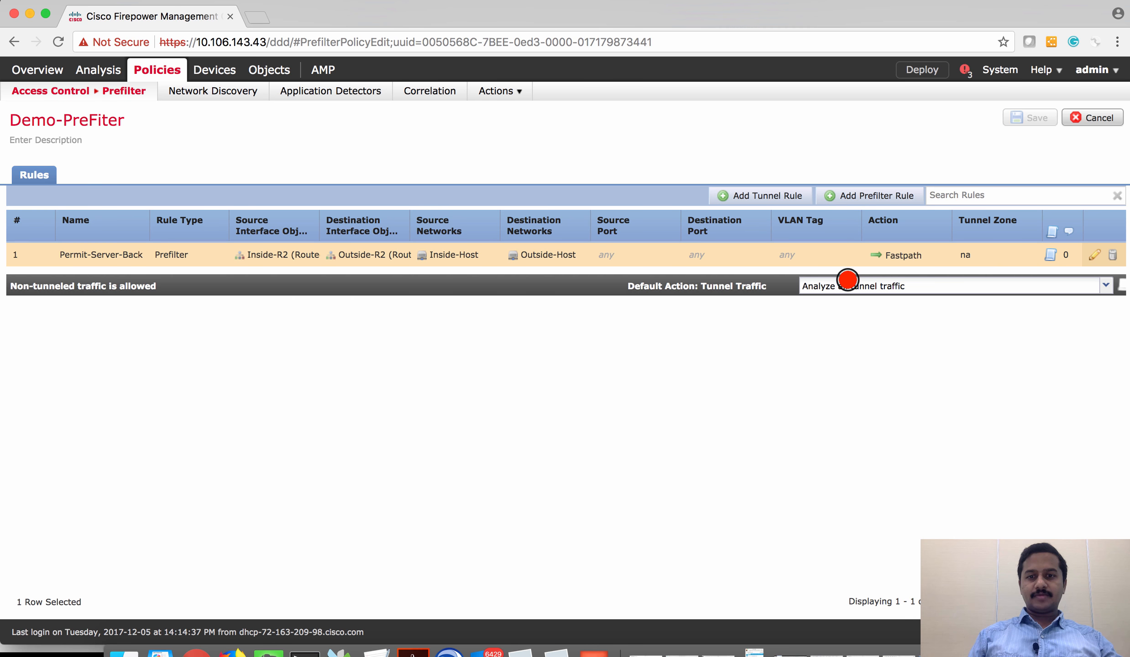